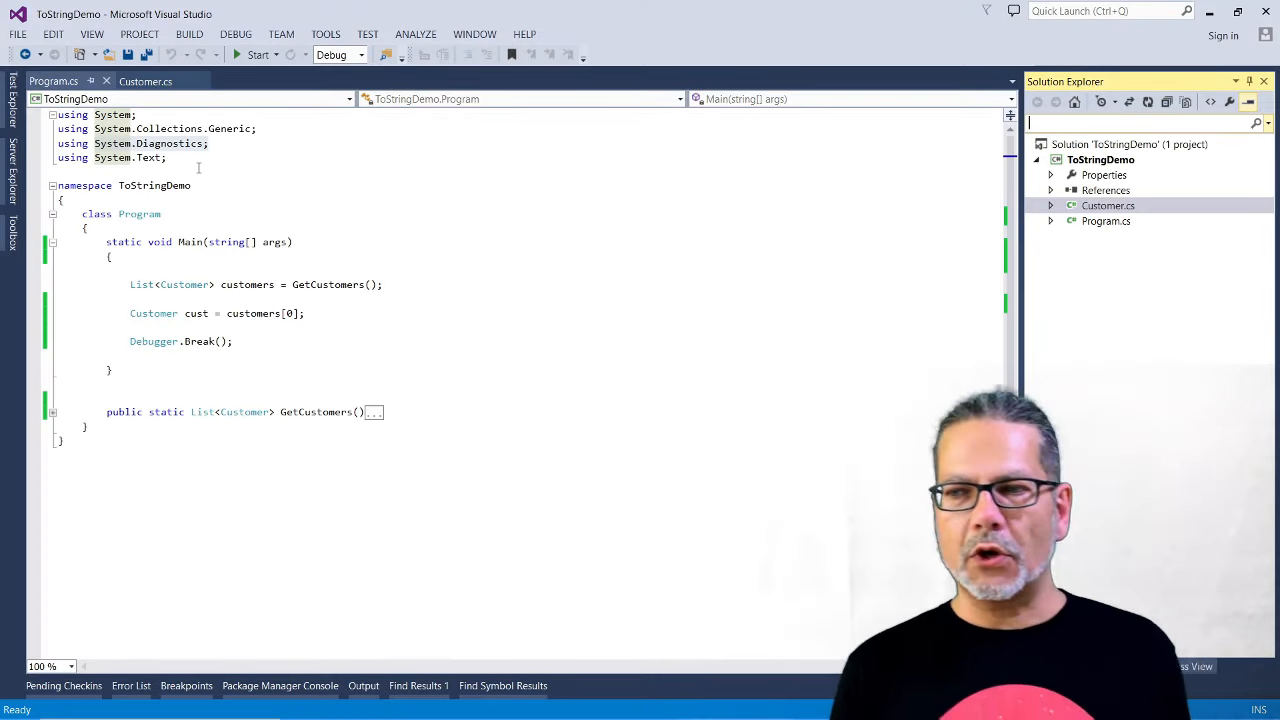
{"action": "mouse_move", "coordinate": [408, 252]}
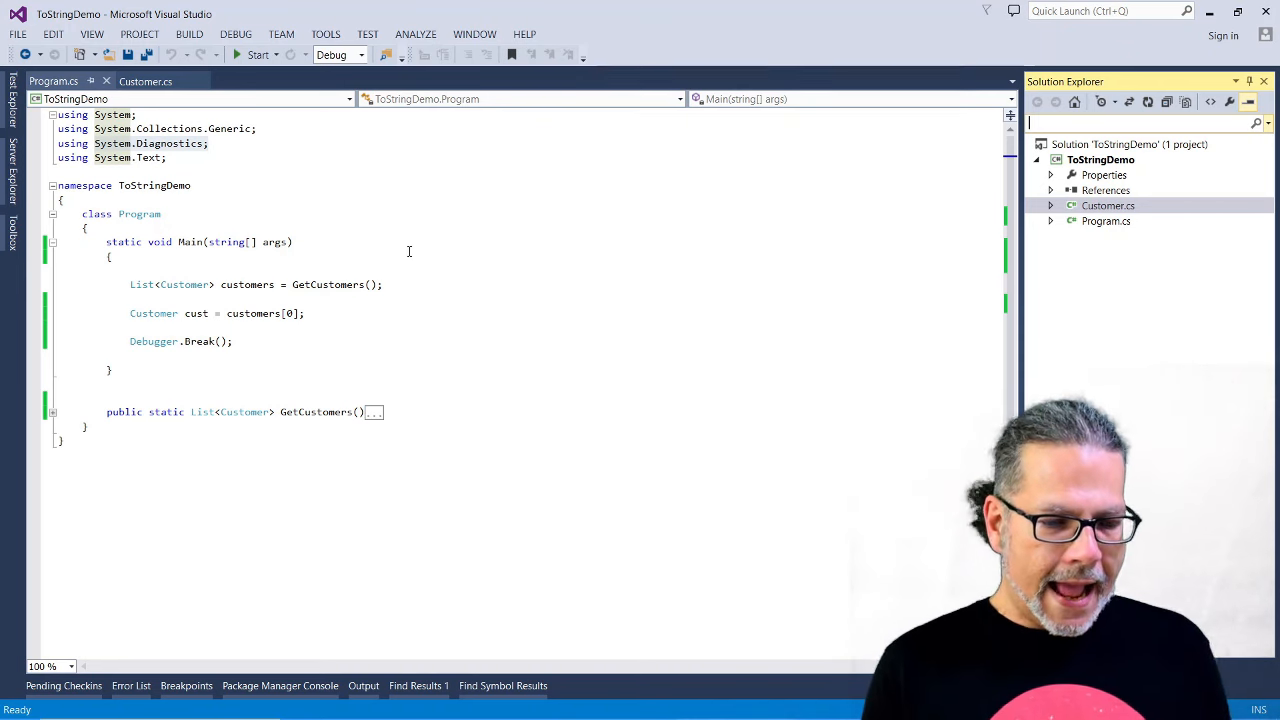
{"action": "mouse_move", "coordinate": [398, 280]}
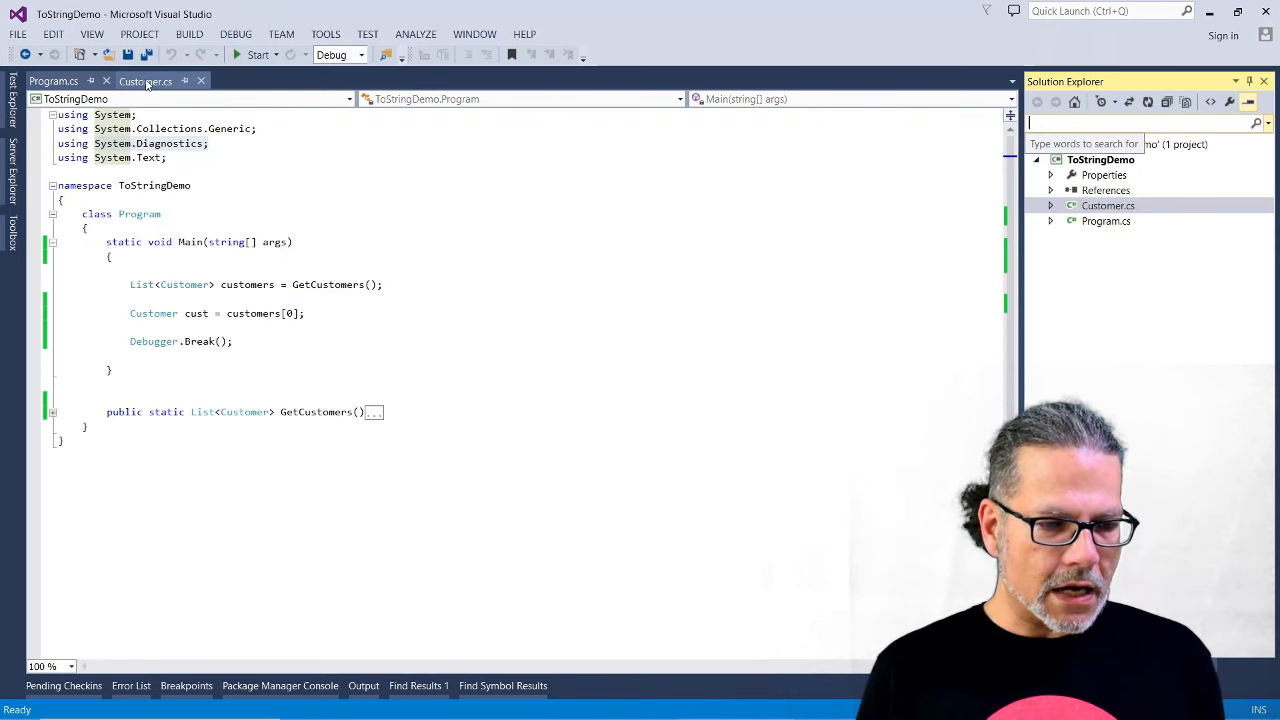
Review the Customer class properties, then return to Program.cs to view GetCustomers
{"action": "left_click", "coordinate": [144, 80]}
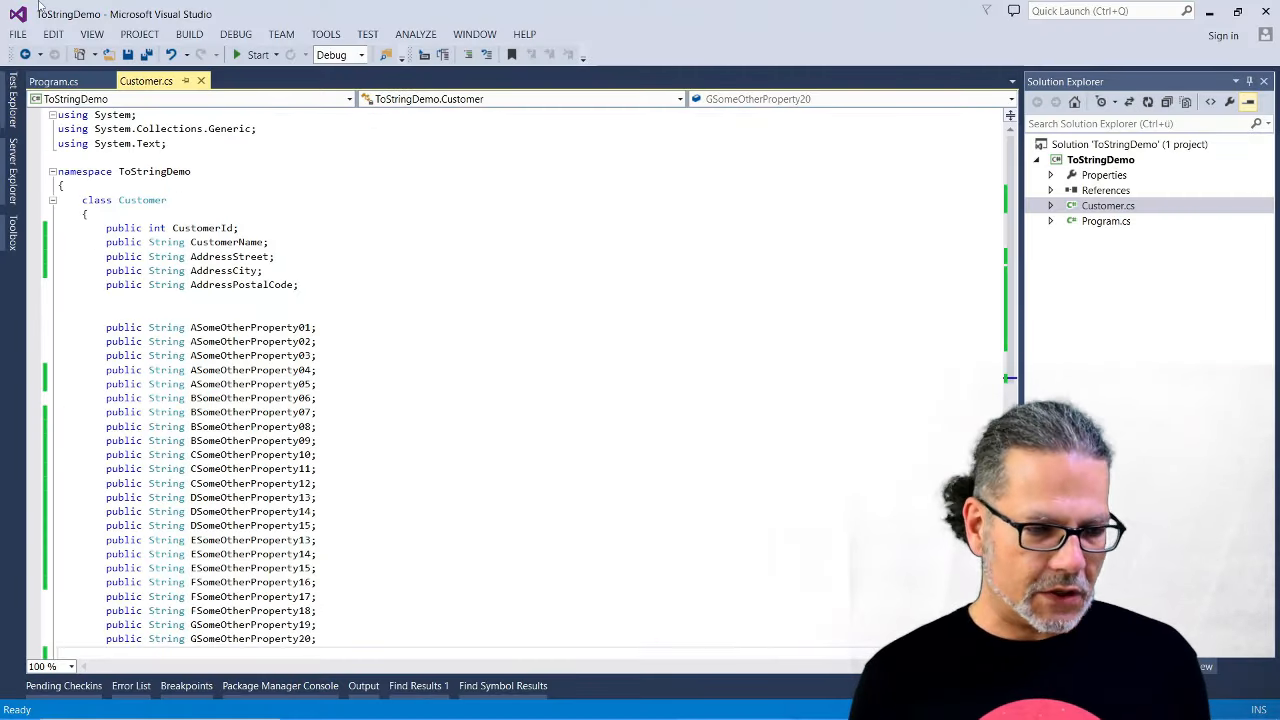
{"action": "left_click", "coordinate": [52, 80]}
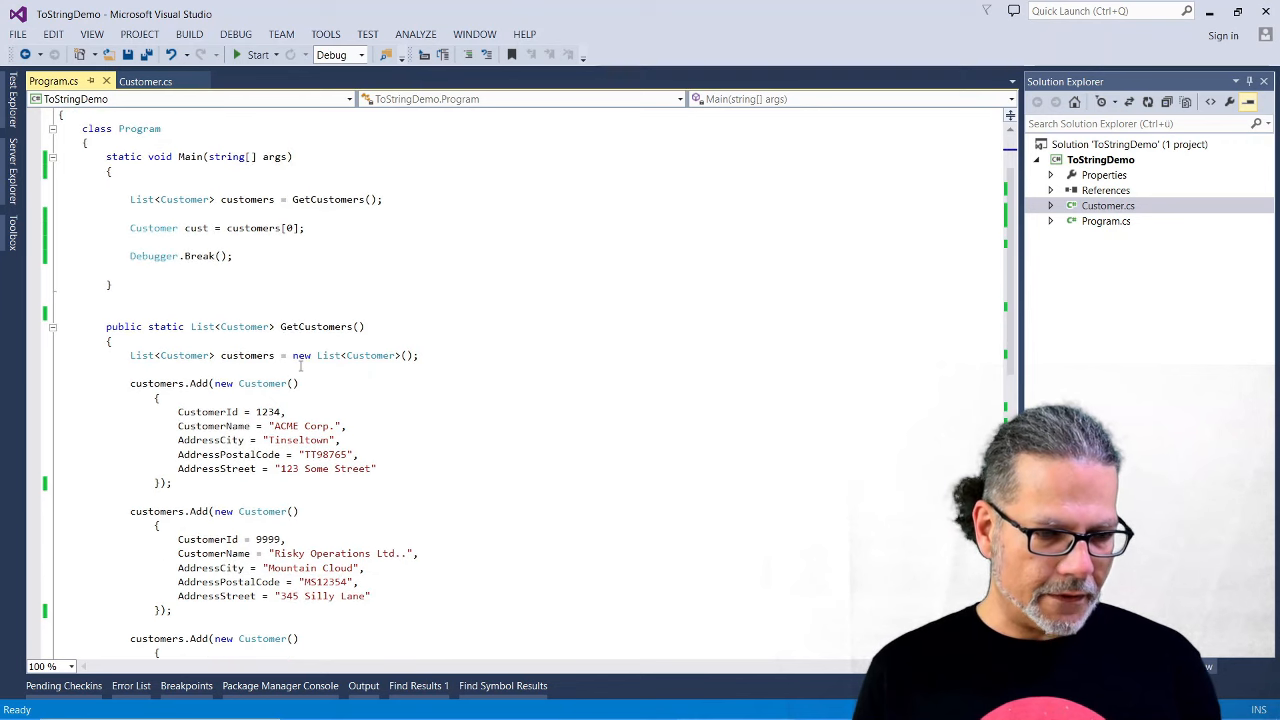
Collapse the GetCustomers method body after scrolling through its sample customers
{"action": "scroll", "scroll_direction": "down", "scroll_amount": 3}
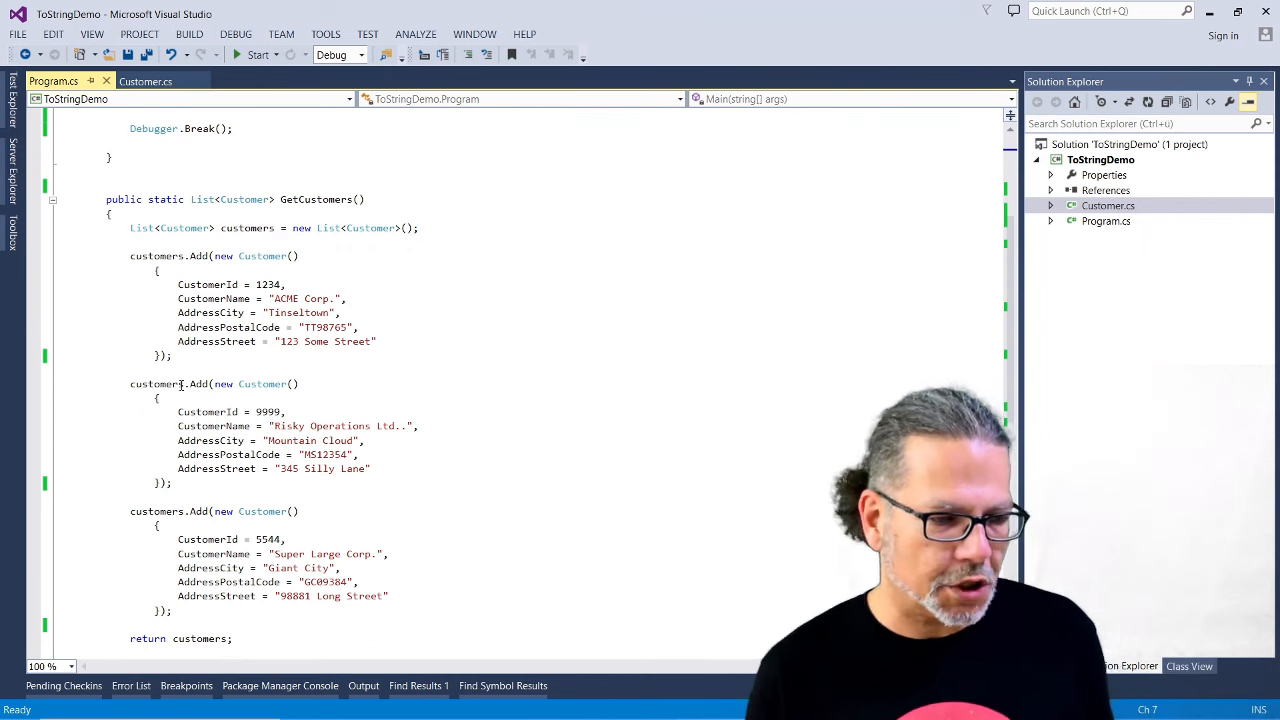
{"action": "left_click", "coordinate": [52, 200]}
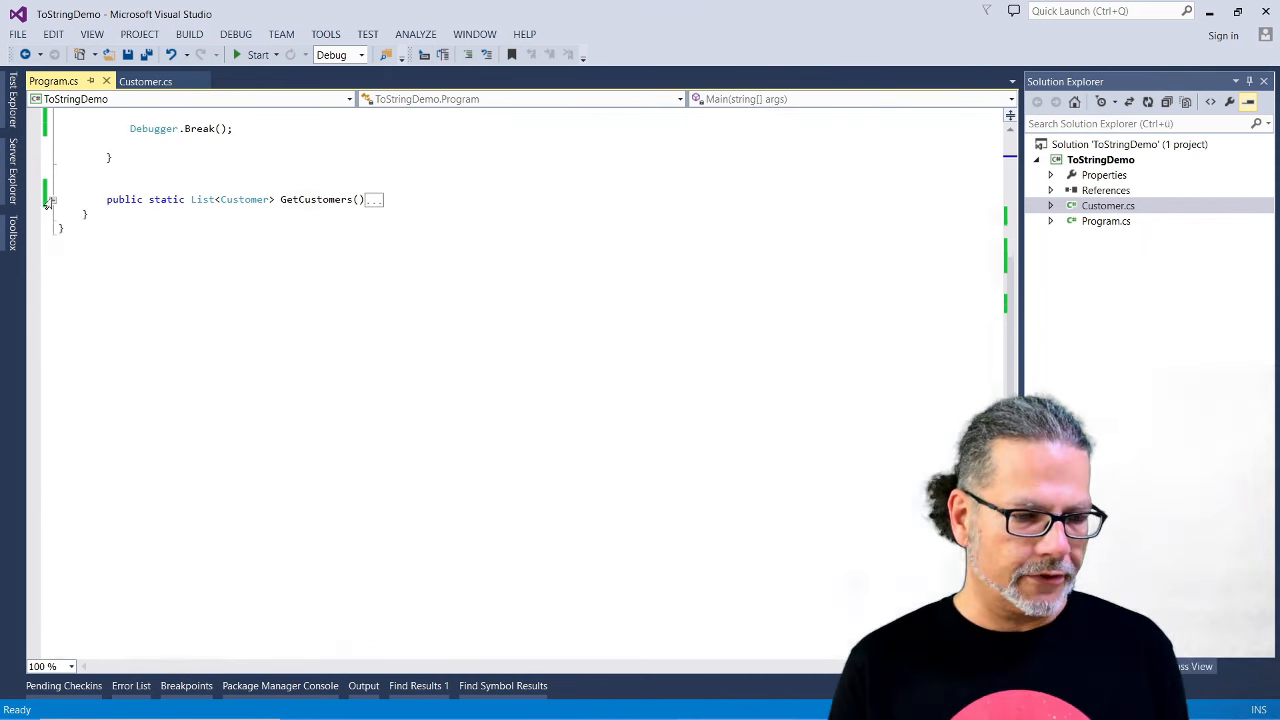
{"action": "scroll", "scroll_direction": "up", "scroll_amount": 3}
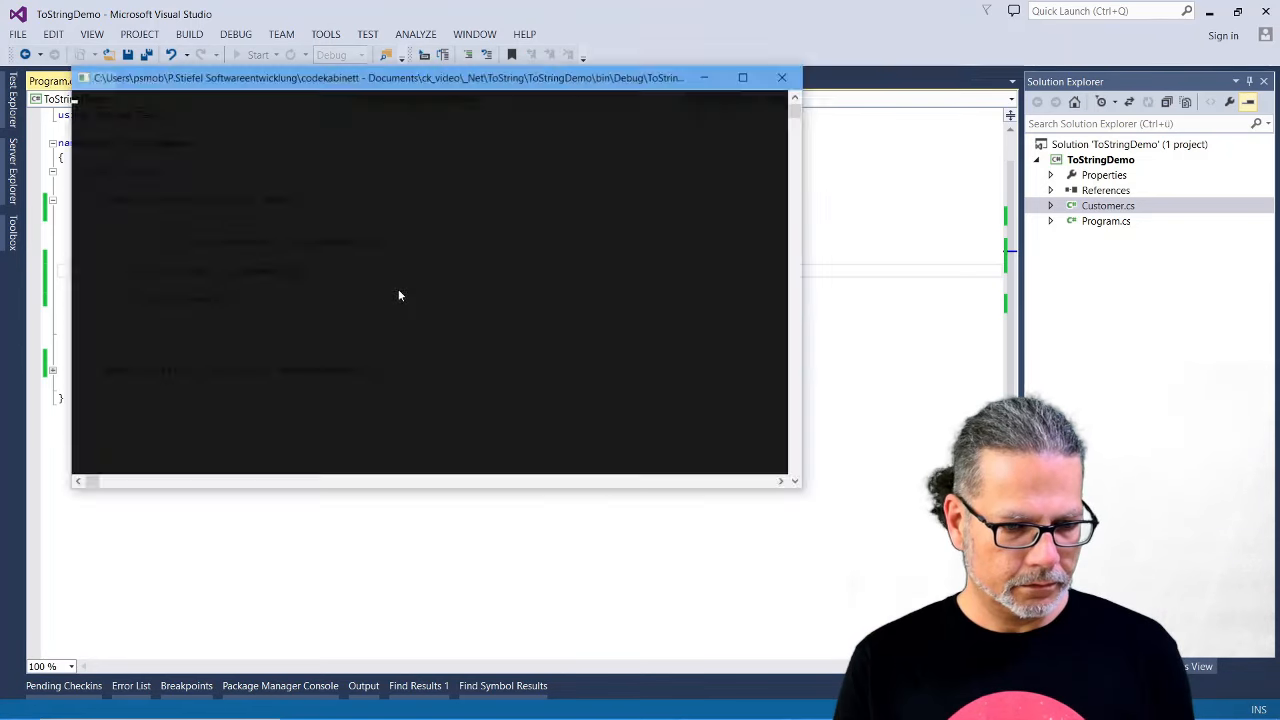
Run to Debugger.Break and inspect cust's ASomeOtherProperty01 and CustomerName values in Autos
{"action": "left_click", "coordinate": [256, 54]}
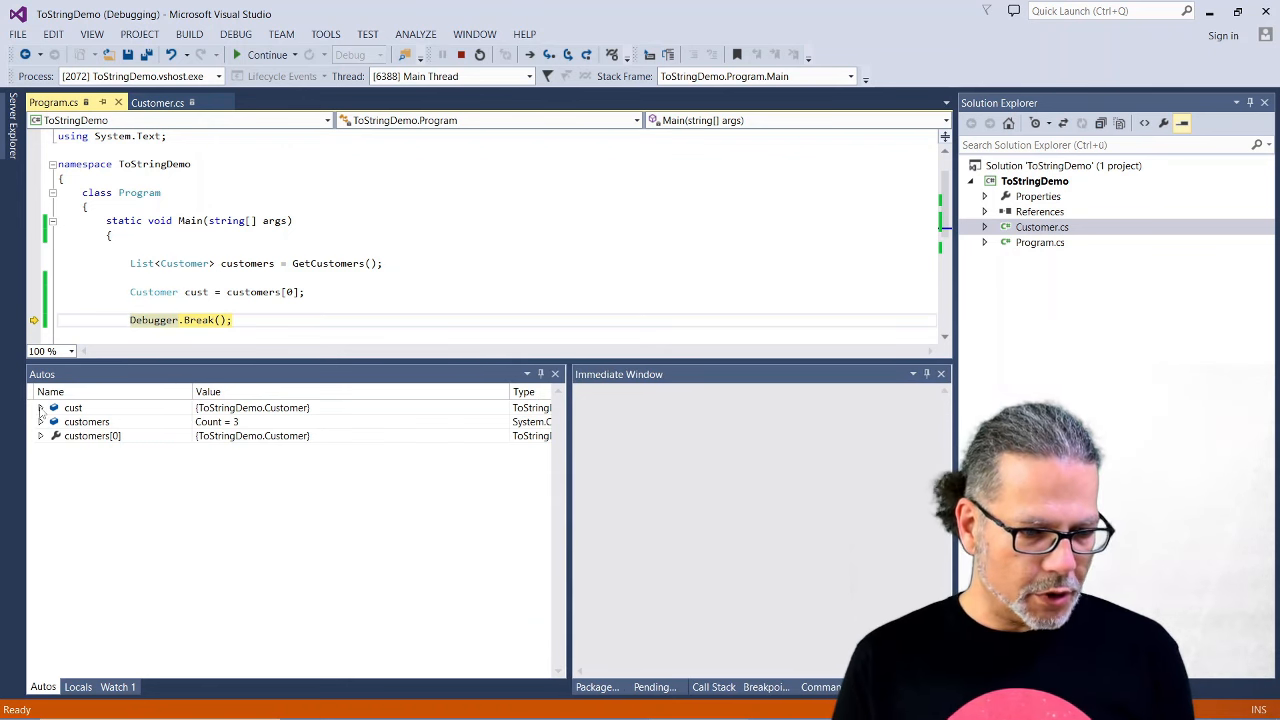
{"action": "left_click", "coordinate": [72, 408]}
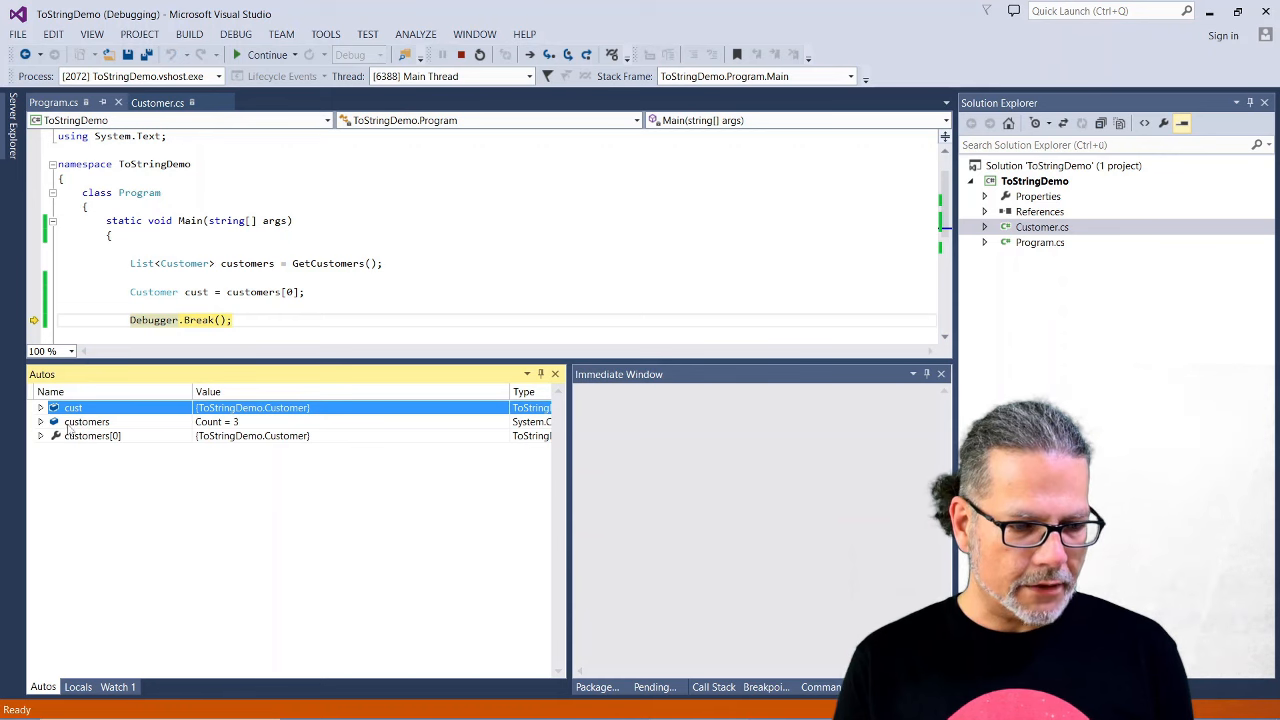
{"action": "left_click", "coordinate": [86, 420]}
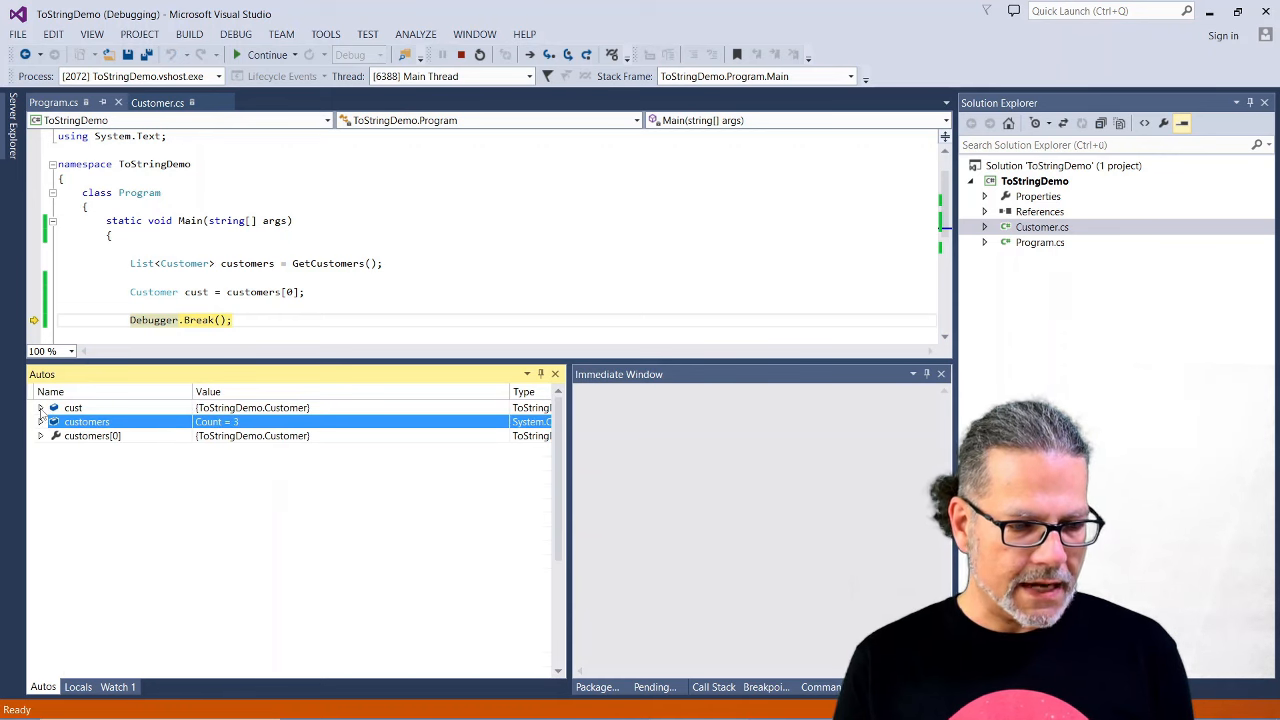
{"action": "left_click", "coordinate": [40, 408]}
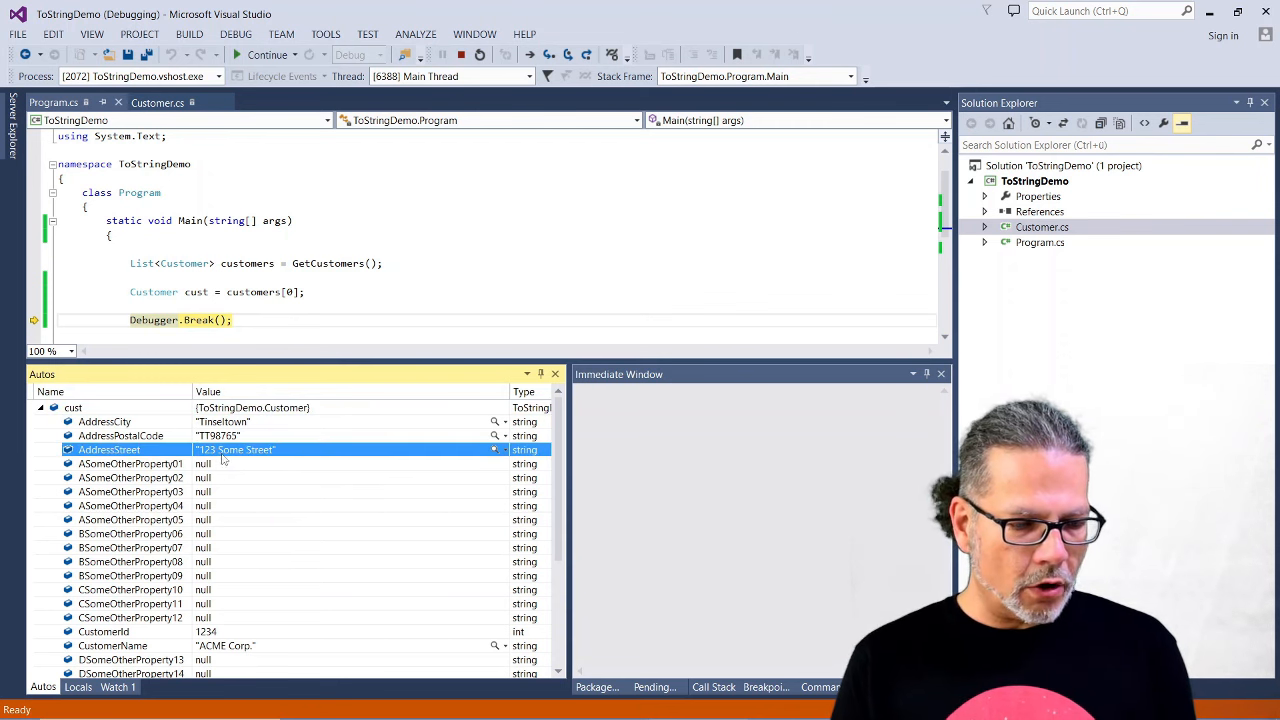
{"action": "left_click", "coordinate": [130, 464]}
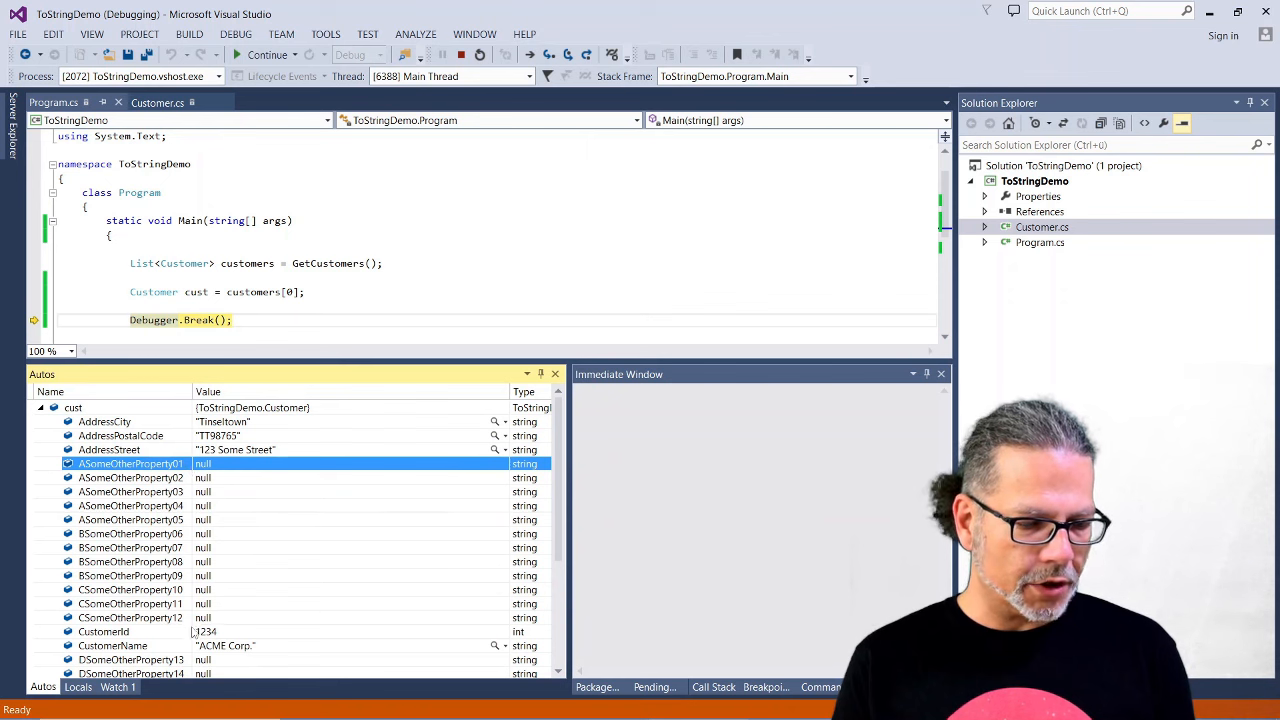
{"action": "left_click", "coordinate": [112, 644]}
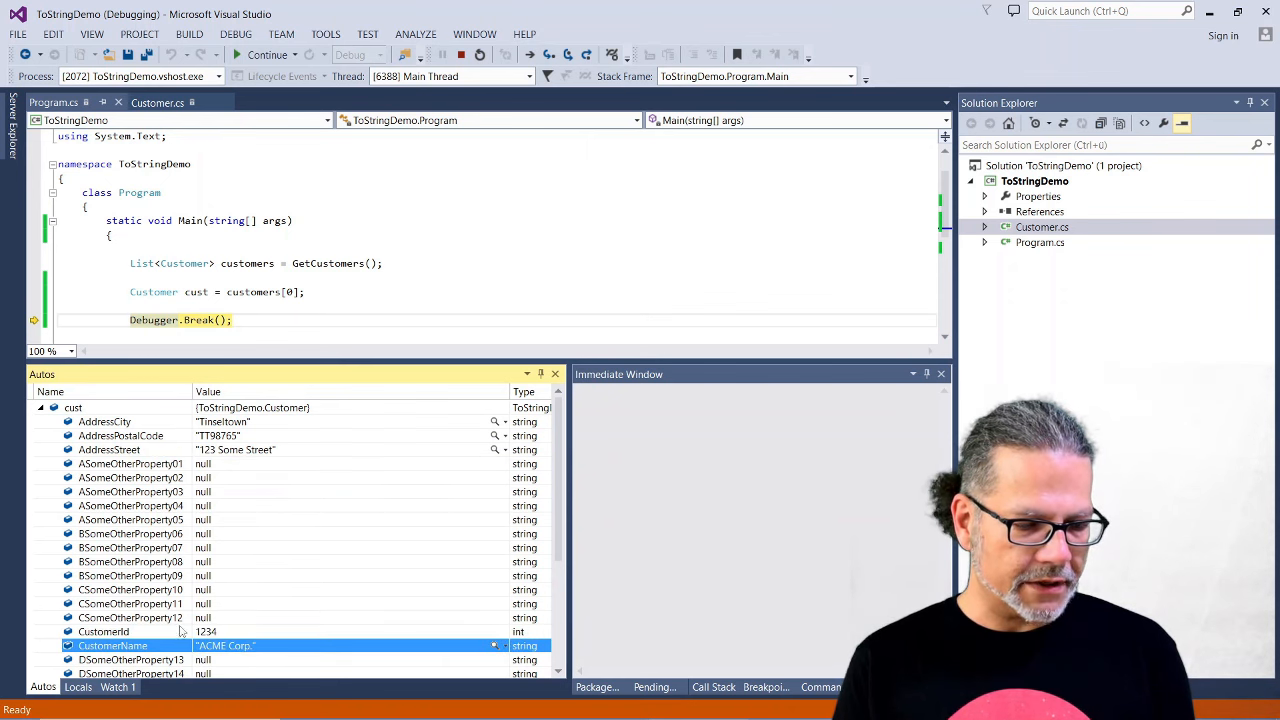
{"action": "scroll", "scroll_direction": "down", "scroll_amount": 3}
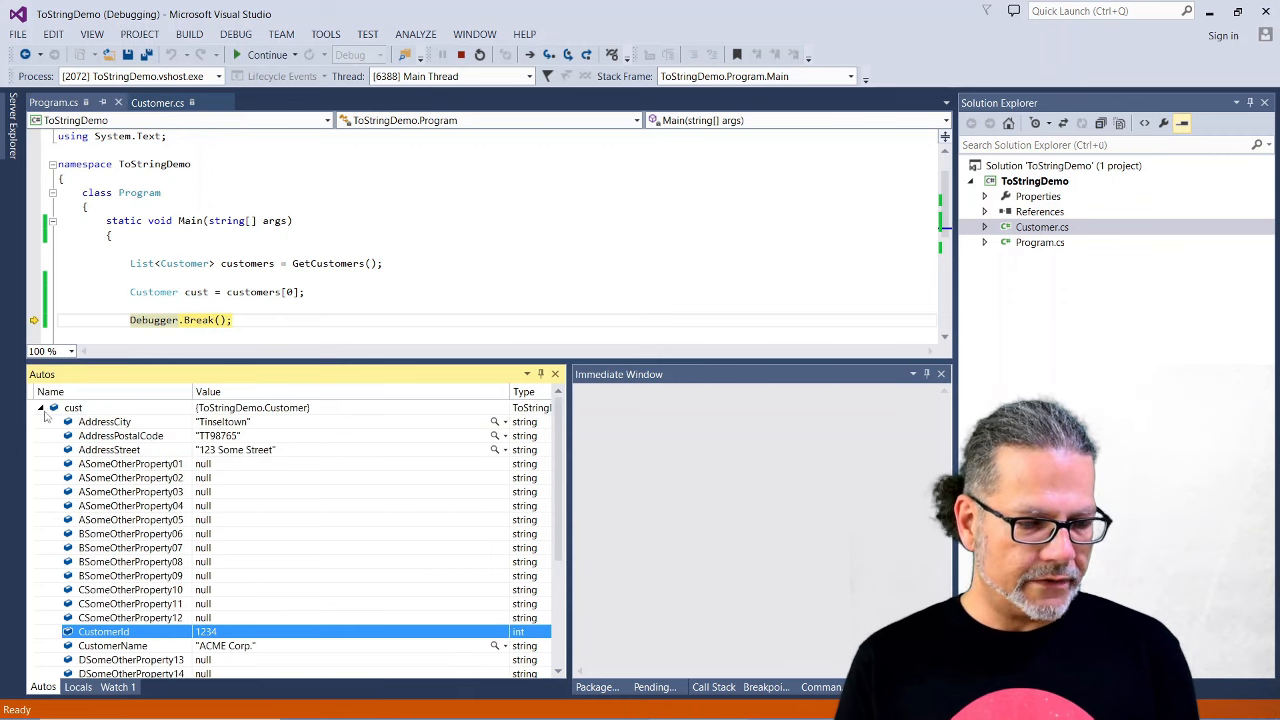
{"action": "left_click", "coordinate": [40, 408]}
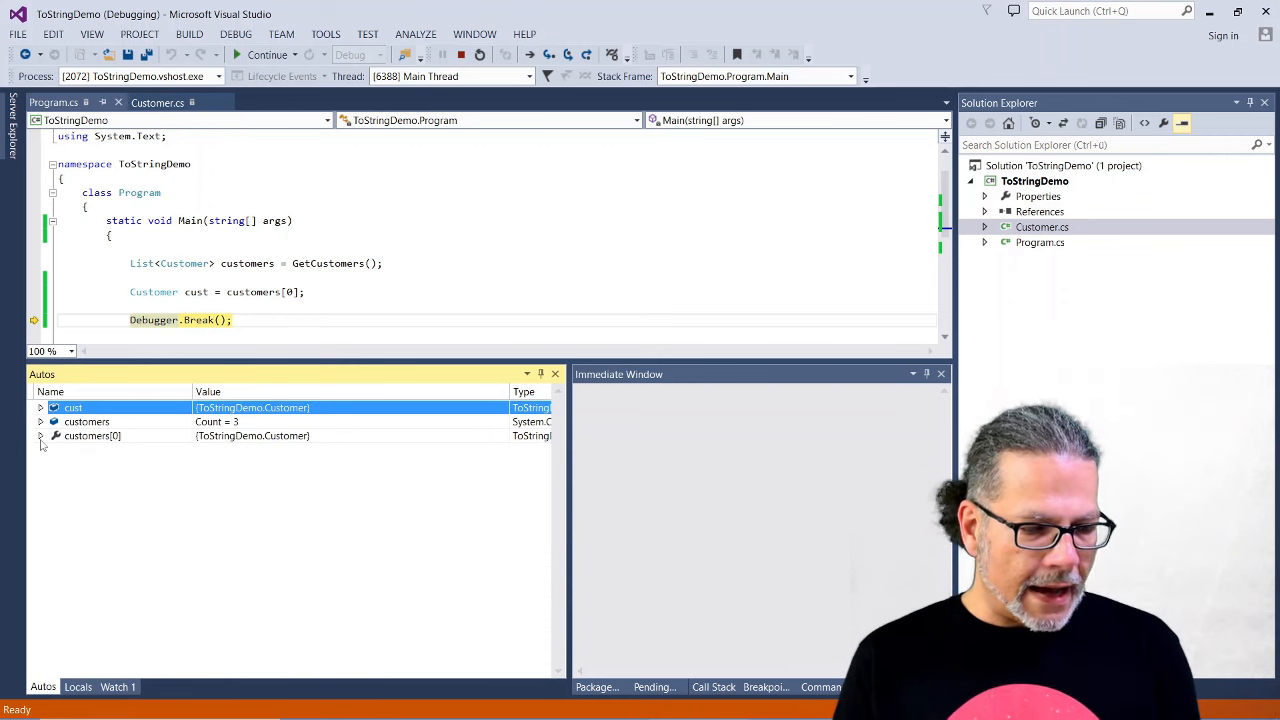
Expand customers in Autos to list its three ToStringDemo.Customer items
{"action": "left_click", "coordinate": [40, 436]}
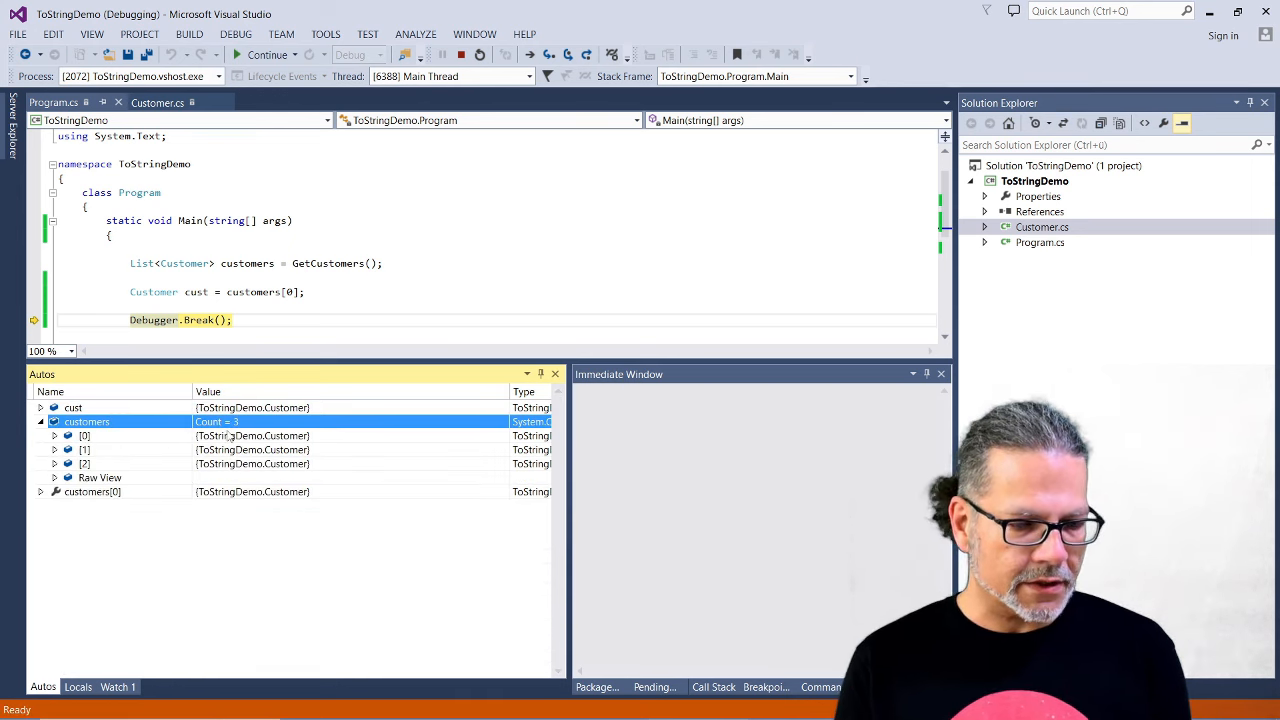
{"action": "left_click", "coordinate": [84, 464]}
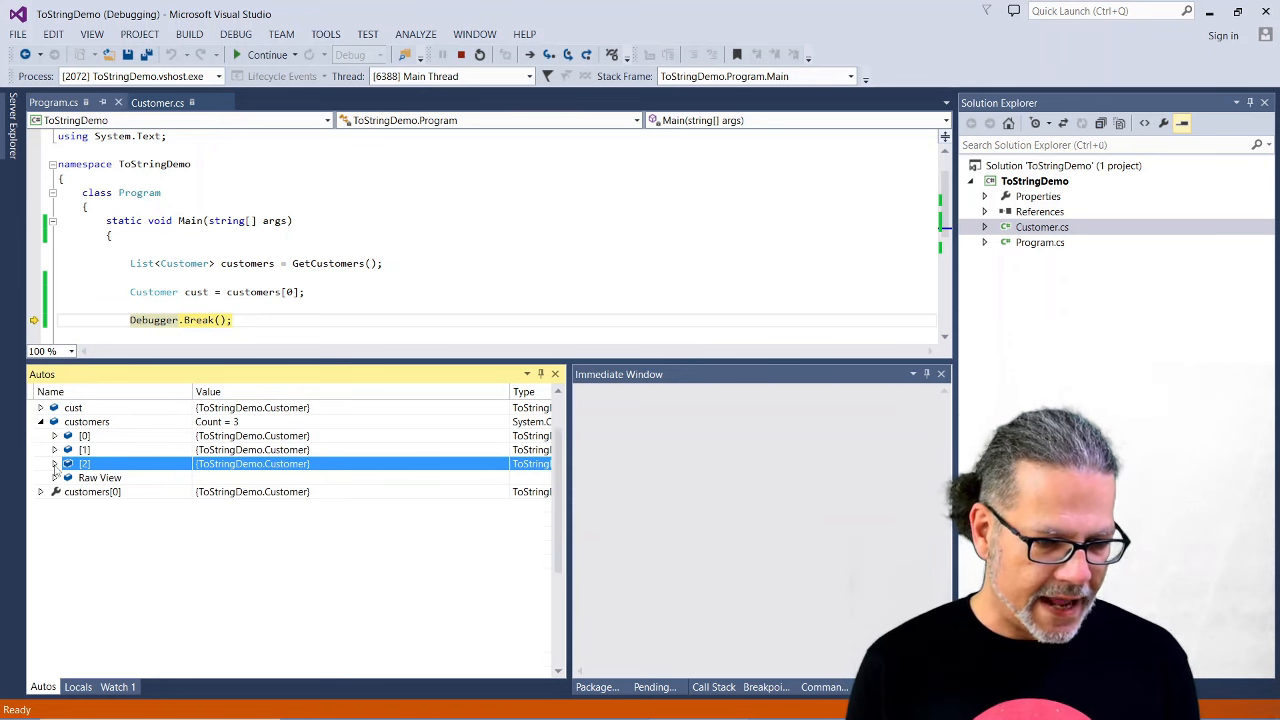
Expand customers[2] to reveal Super Large Corp., Giant City and CustomerId 5544
{"action": "left_click", "coordinate": [54, 464]}
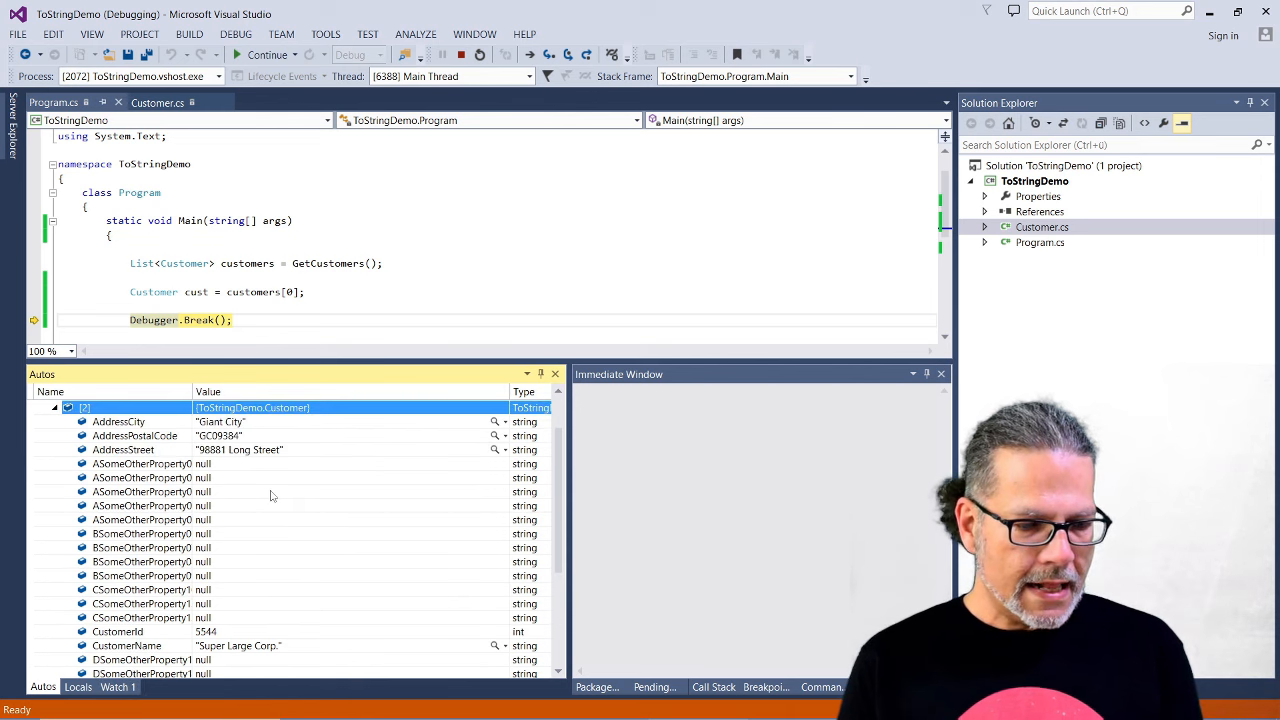
{"action": "mouse_move", "coordinate": [258, 500]}
{"action": "type", "text": "? cus"}
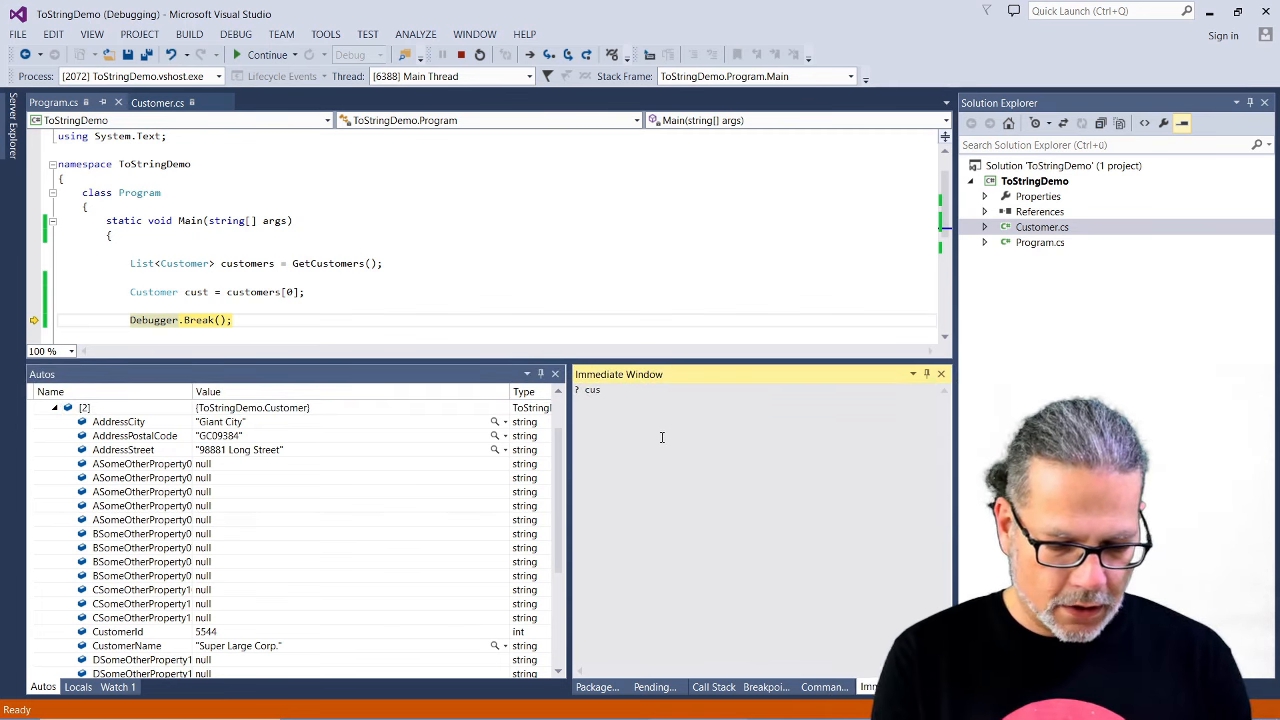
Evaluate cust in the Immediate Window to print ACME Corp.'s properties, then end debugging
{"action": "type", "text": "t"}
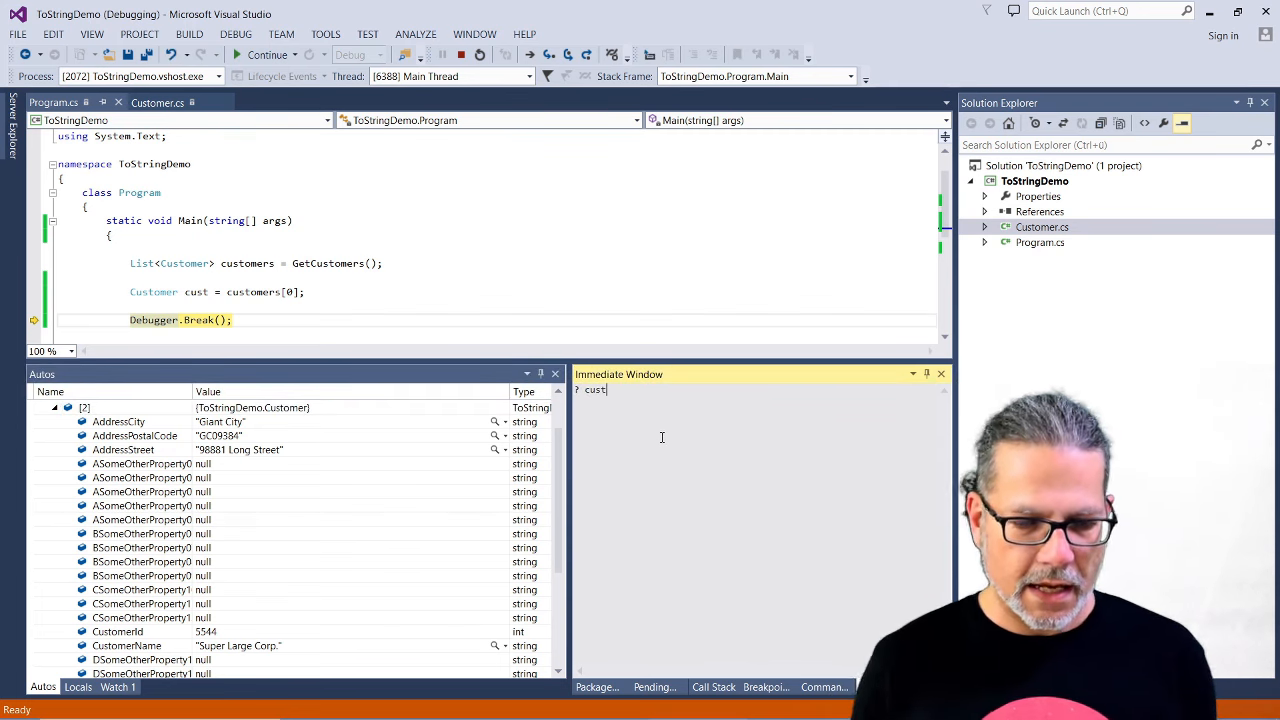
{"action": "key", "text": "Return"}
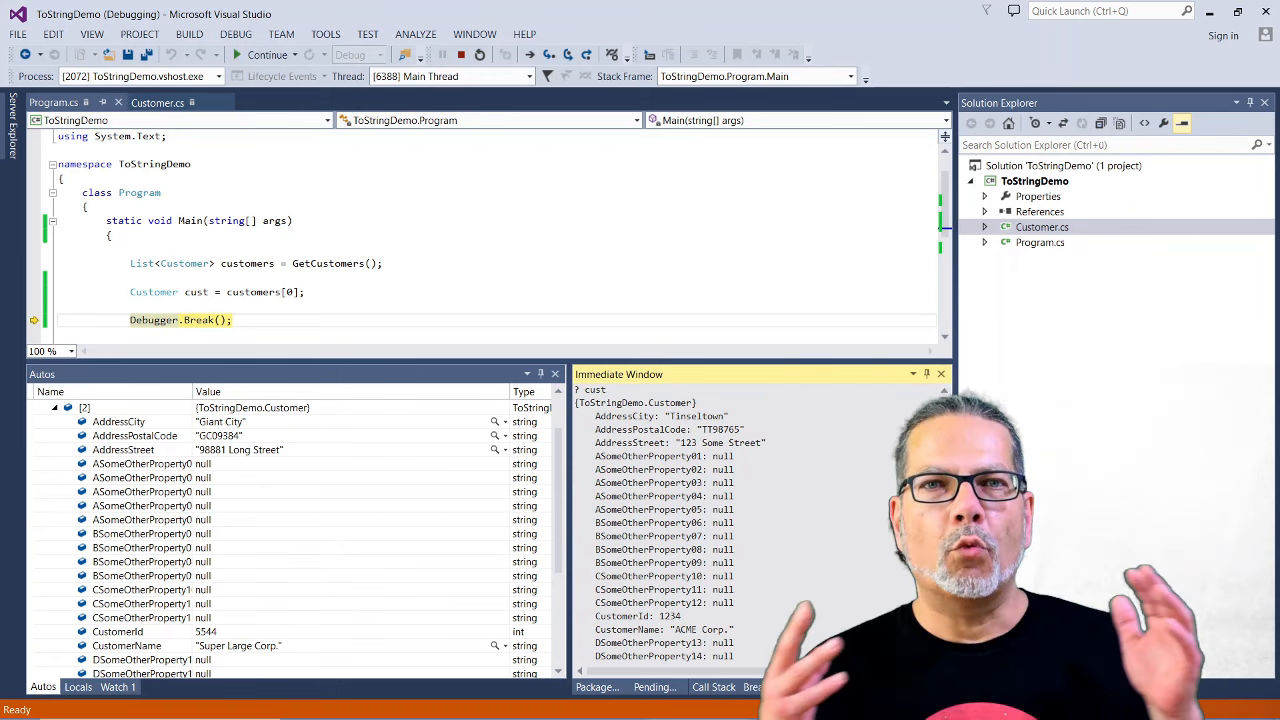
{"action": "scroll", "scroll_direction": "down", "scroll_amount": 3}
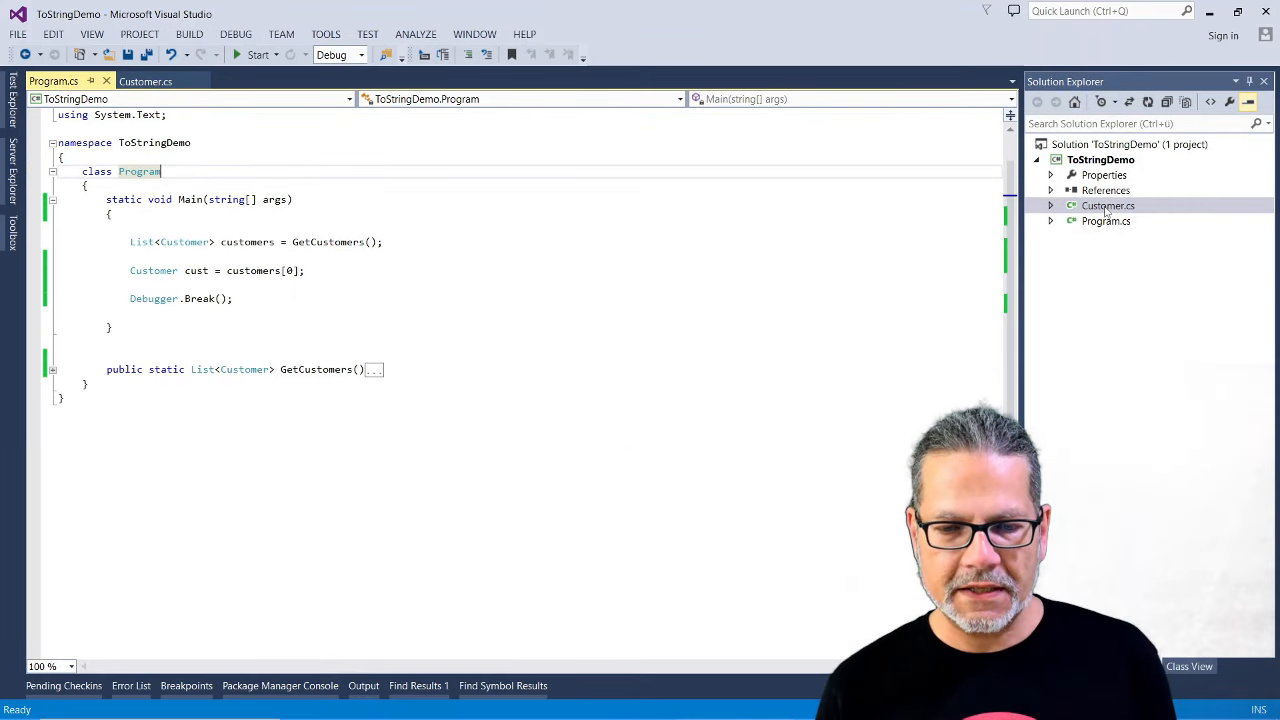
Add a public override ToString stub returning base.ToString() to the Customer class
{"action": "left_click", "coordinate": [146, 80]}
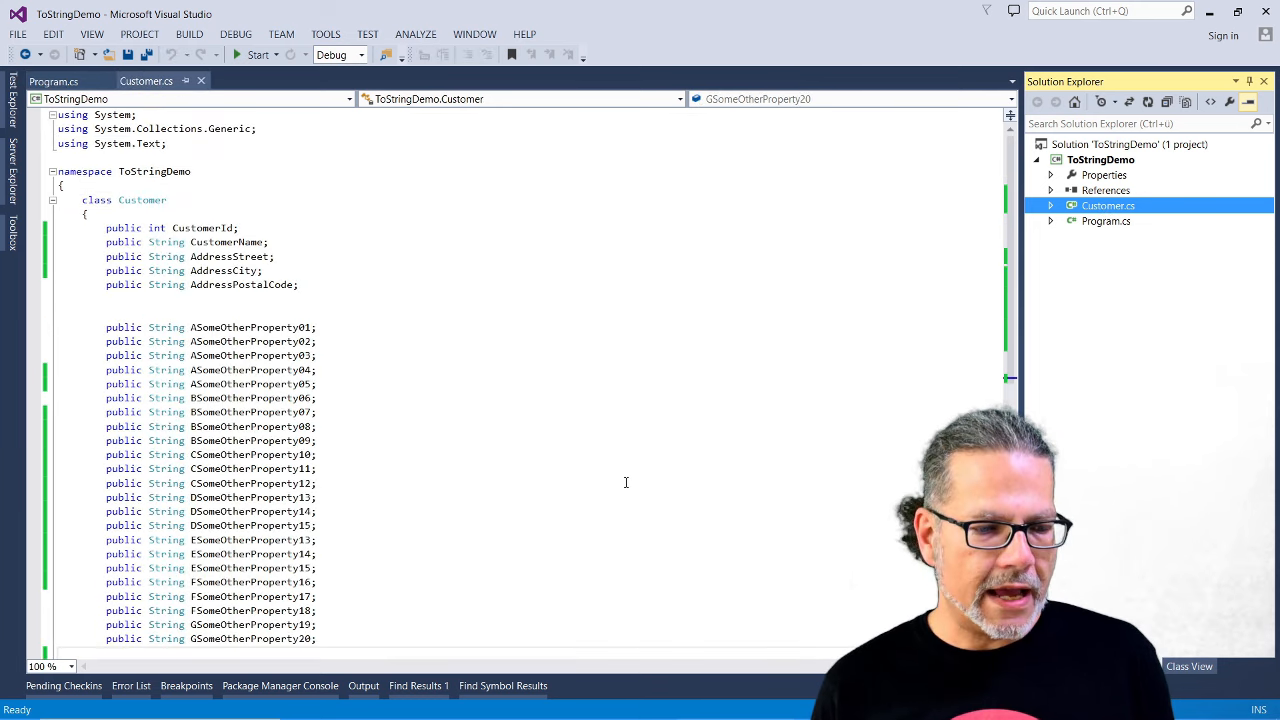
{"action": "scroll", "scroll_direction": "down", "scroll_amount": 3}
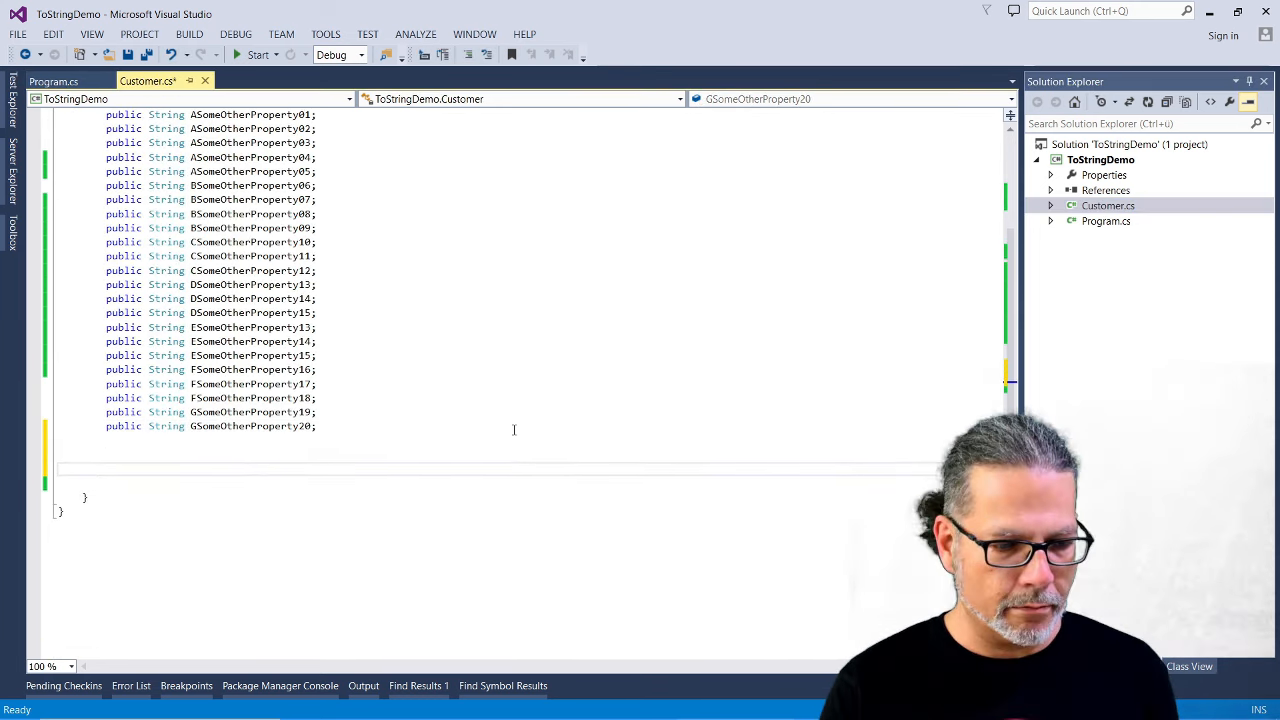
{"action": "type", "text": "public"}
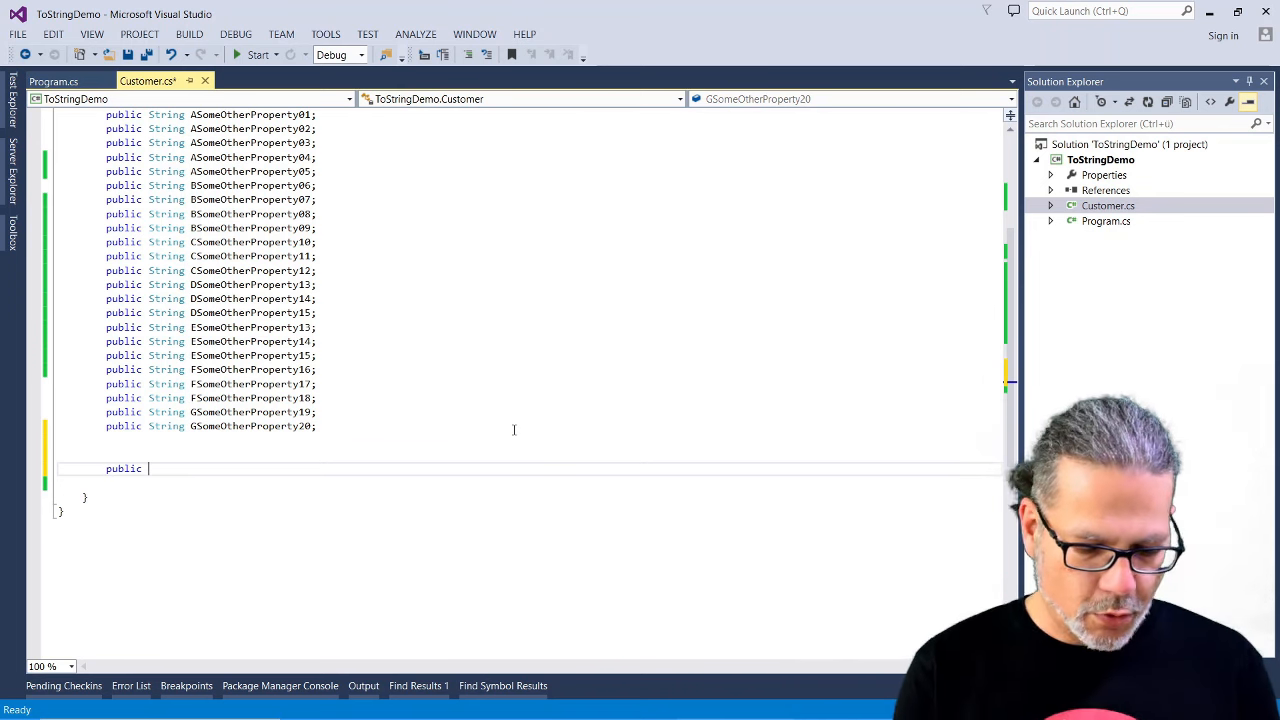
{"action": "type", "text": "override string"}
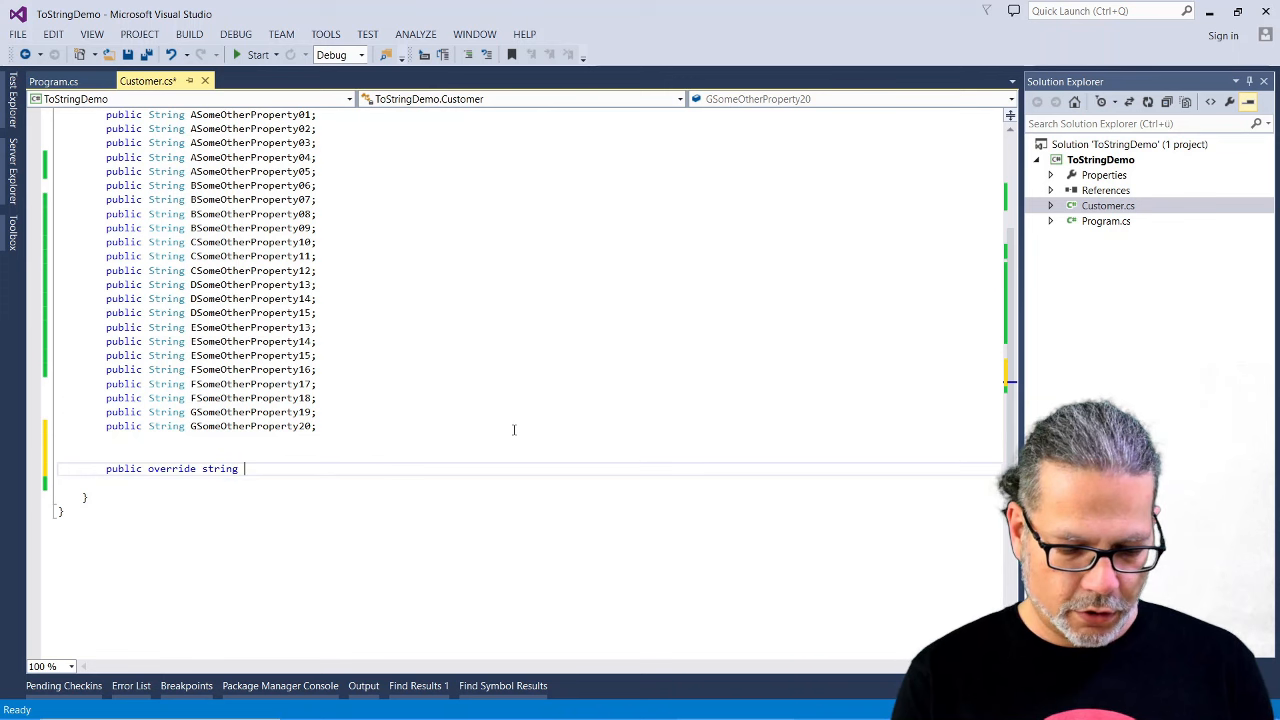
{"action": "type", "text": "ToString("}
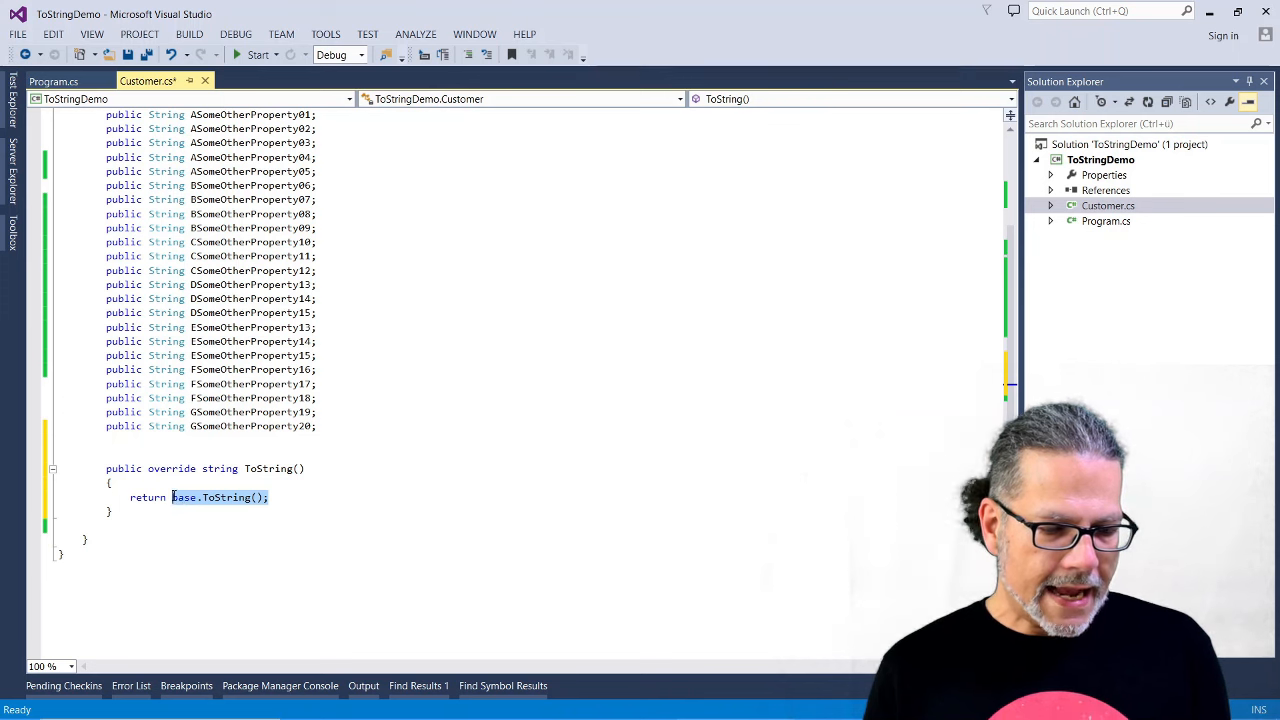
Replace base.ToString() with String.Format("Id: {0}, NAme: {1}, City: {2}"
{"action": "key", "text": "Delete"}
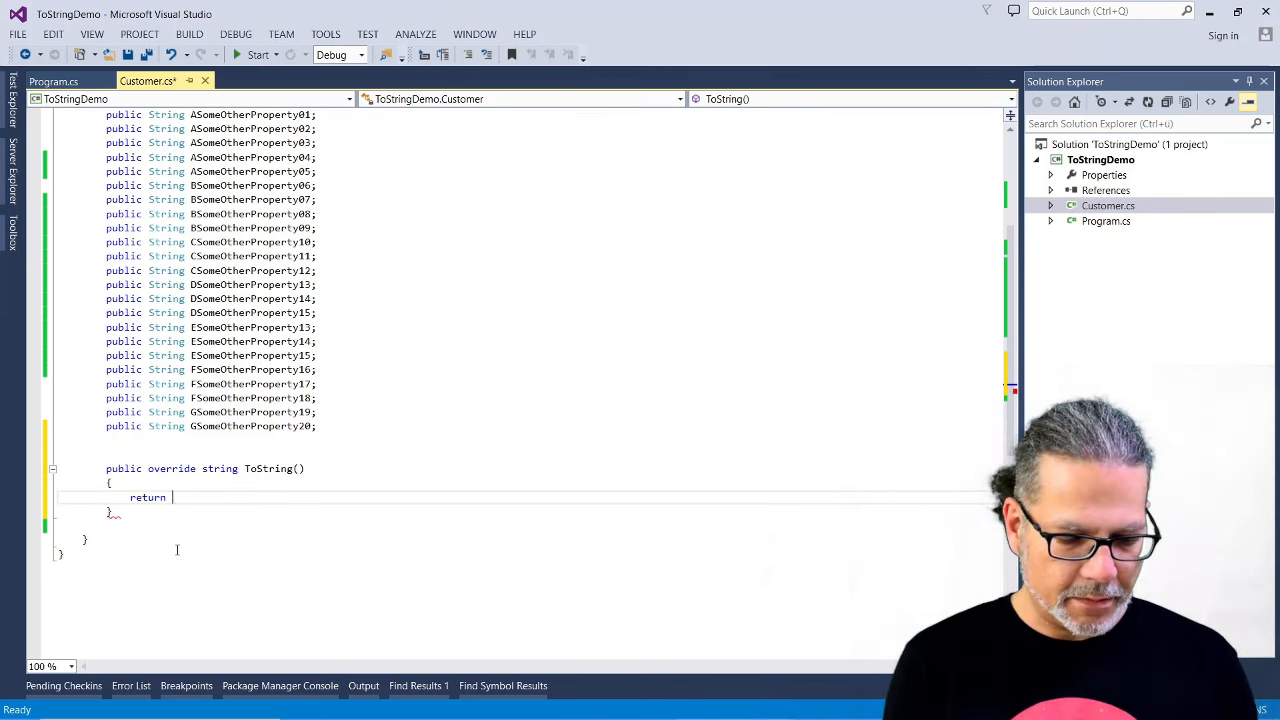
{"action": "type", "text": "String.Format(\"Id:"}
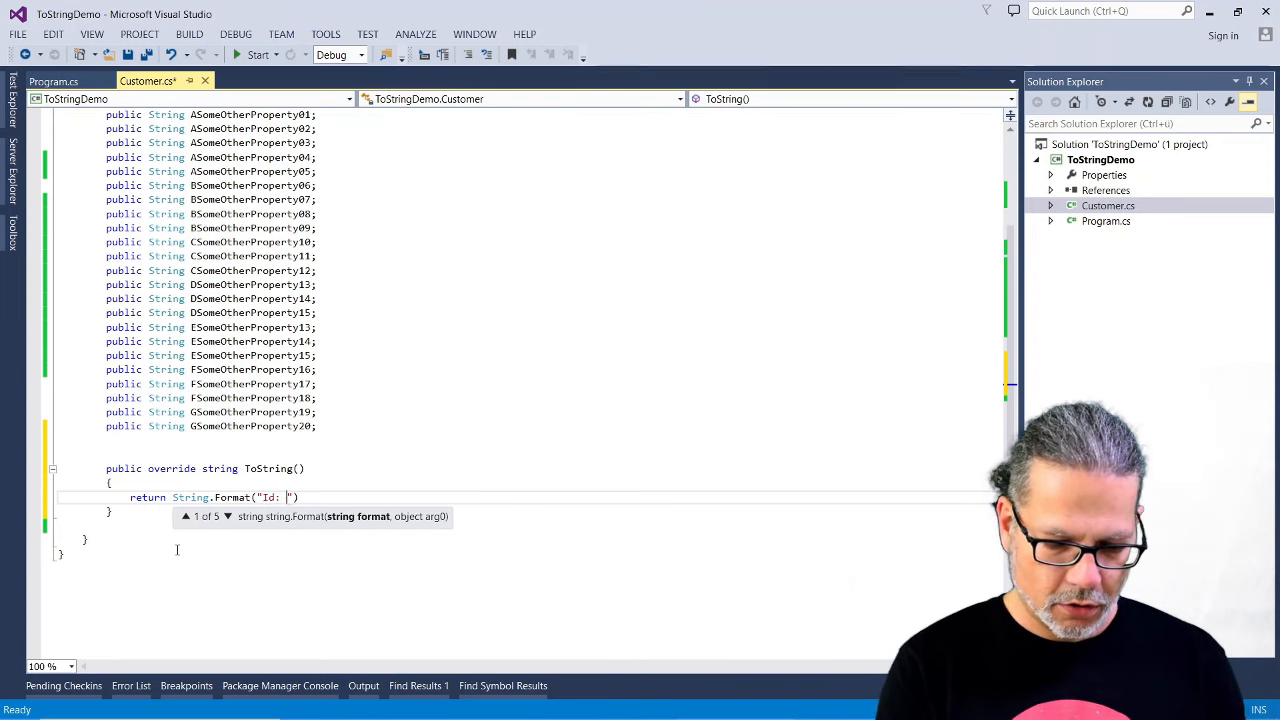
{"action": "type", "text": "{0}"}
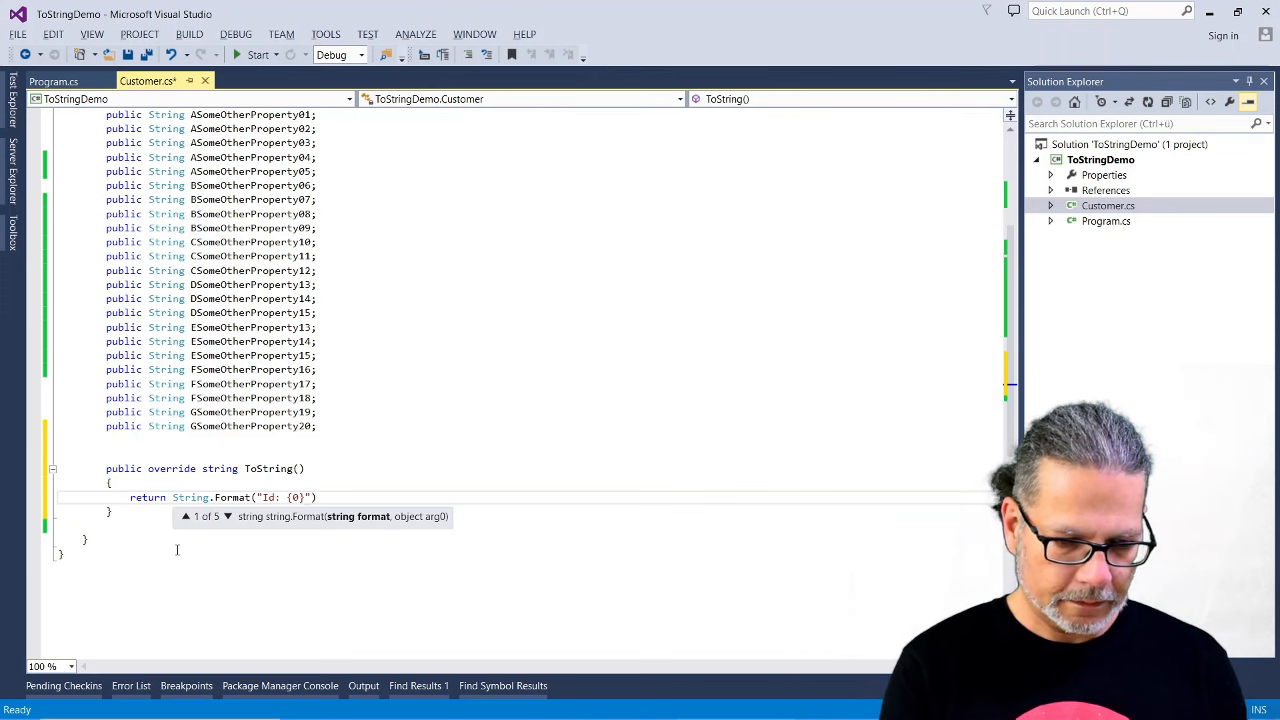
{"action": "type", "text": ", NAme:"}
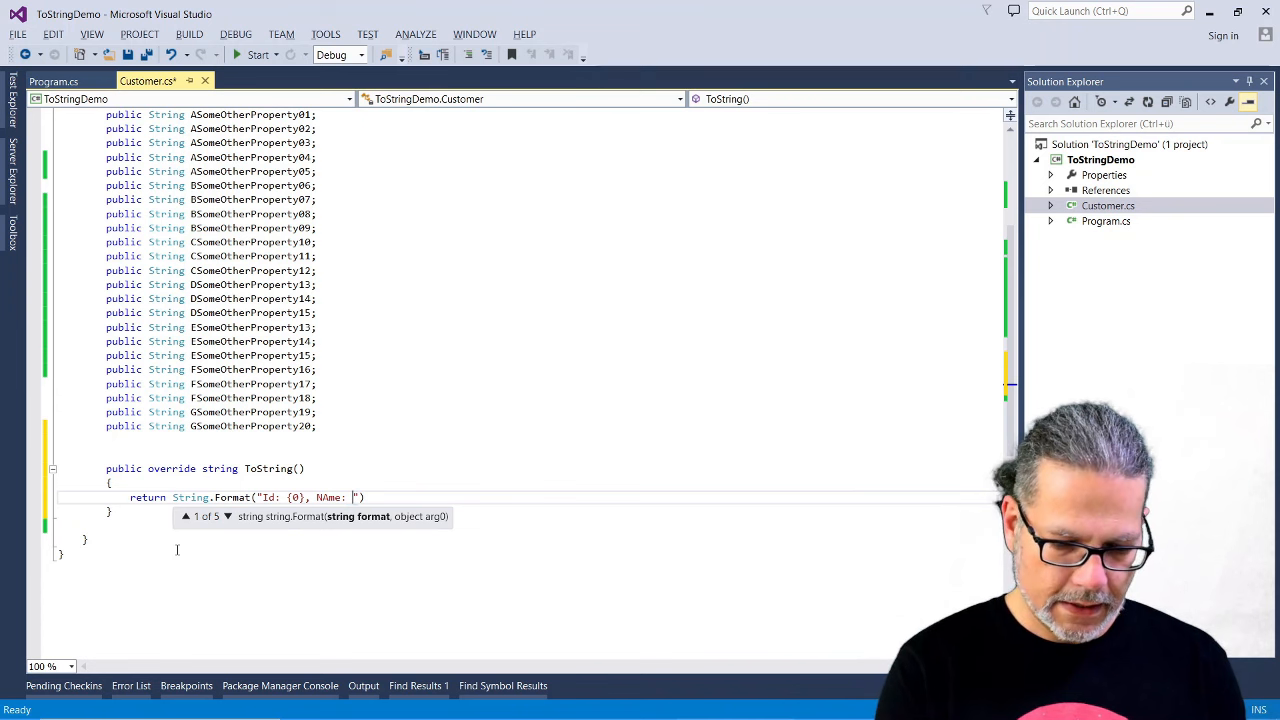
{"action": "type", "text": "{1}"}
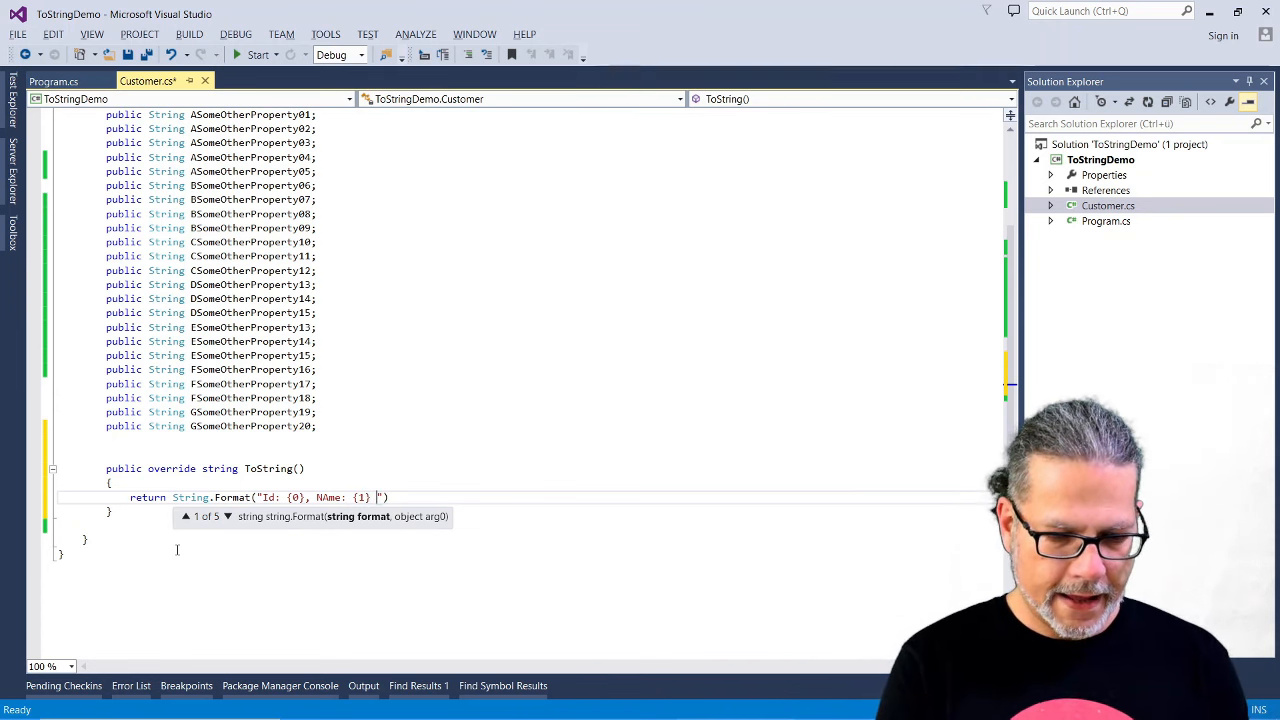
{"action": "type", "text": "}"}
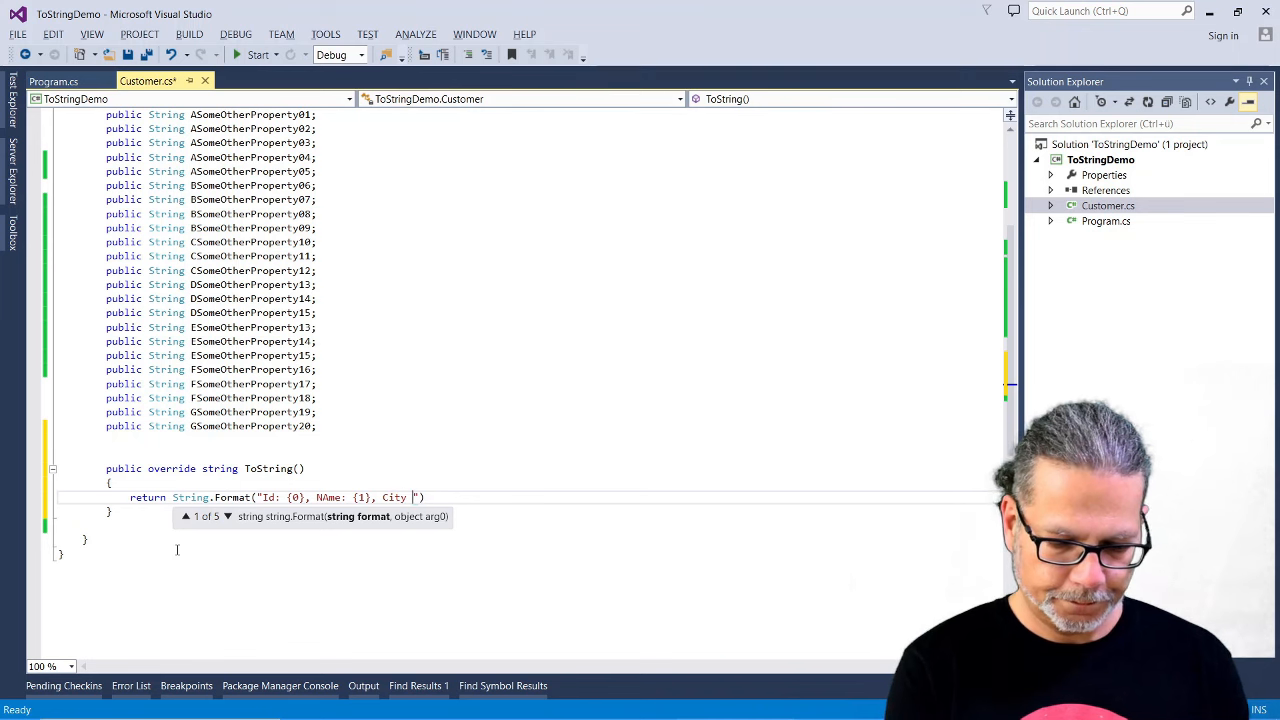
{"action": "type", "text": ":"}
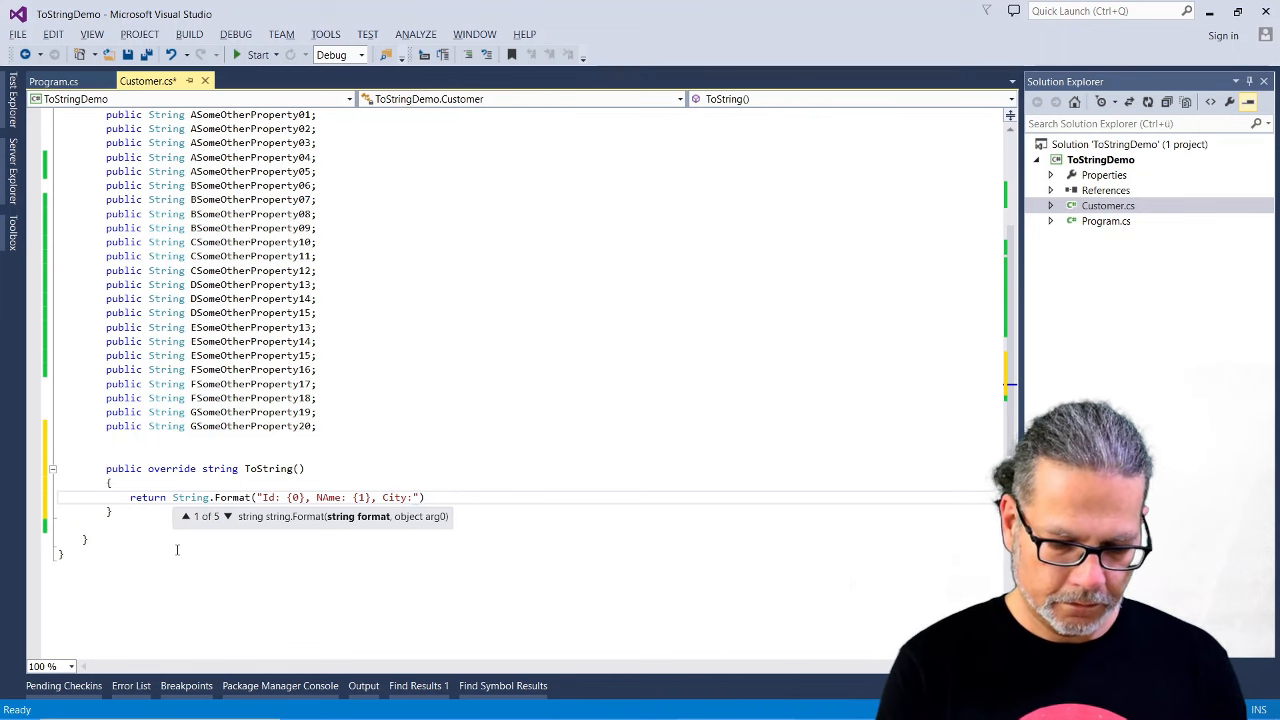
{"action": "type", "text": "{2}"}
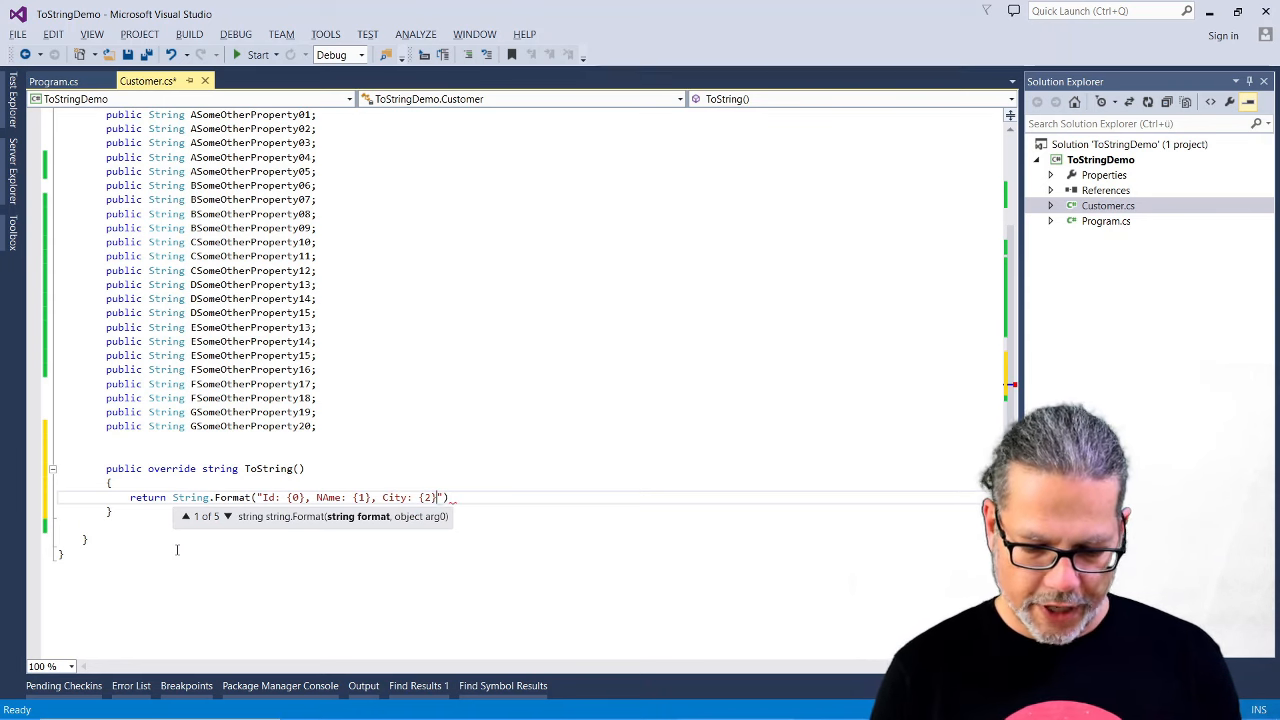
Pass this.CustomerId, this.CustomerName and this.AddressCity as format arguments and build the project
{"action": "type", "text": "\", \""}
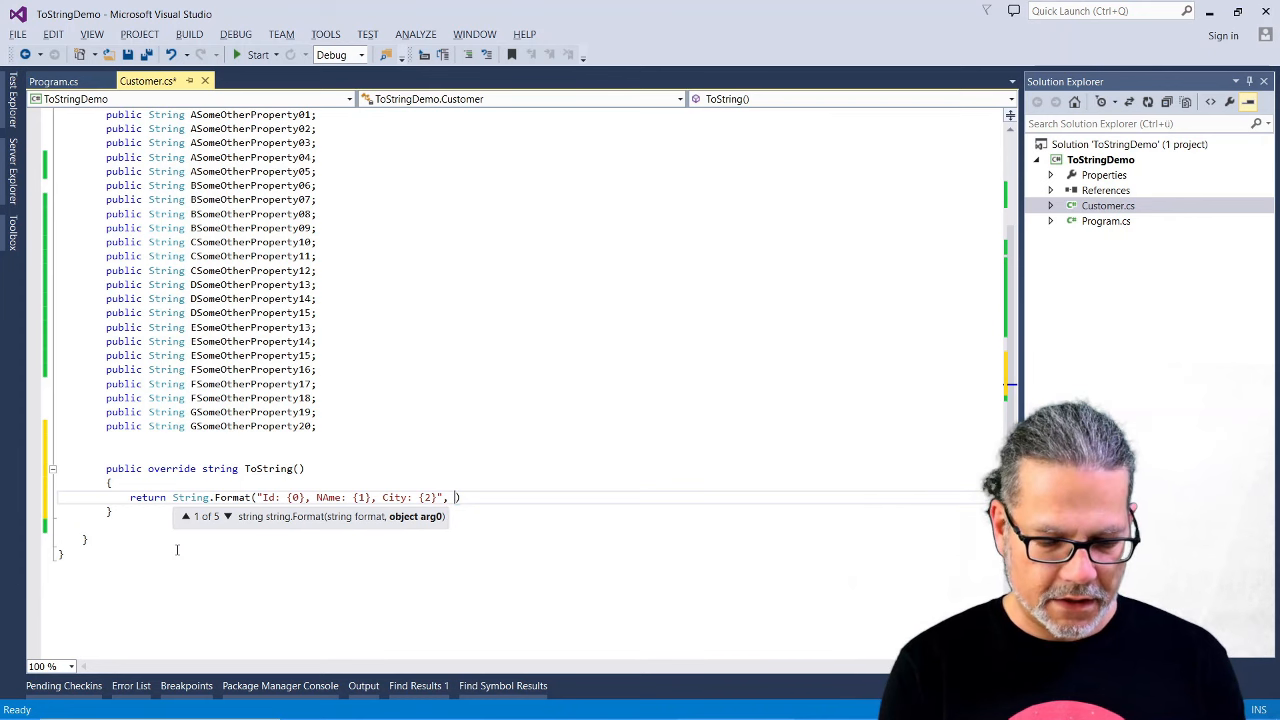
{"action": "type", "text": "MemberAccessException.cu"}
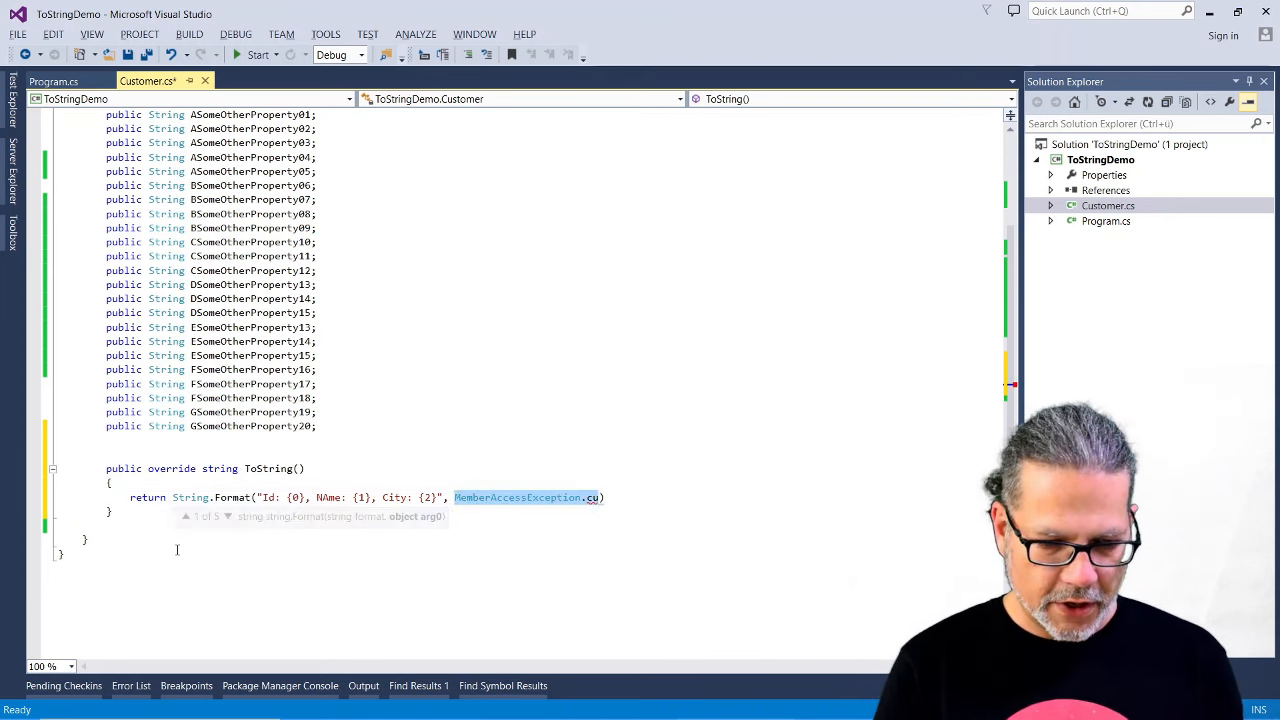
{"action": "type", "text": "t"}
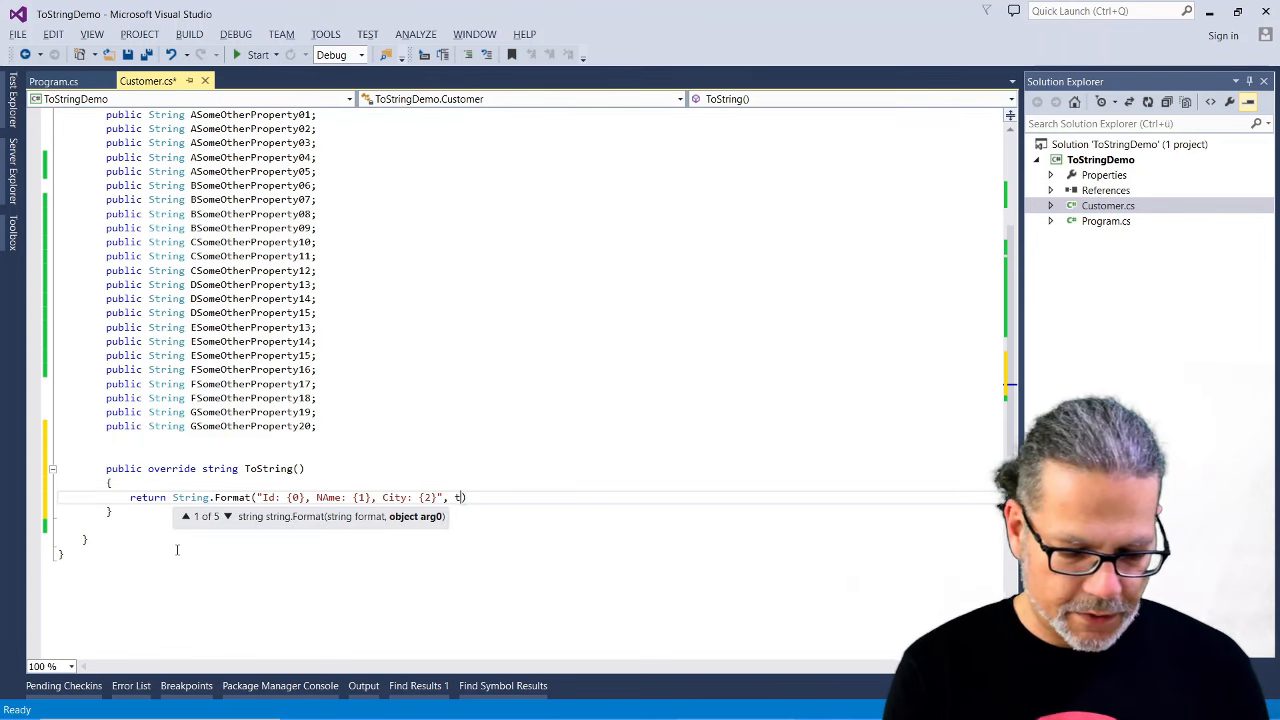
{"action": "type", "text": "his.CustomerId, this.CustomerName,"}
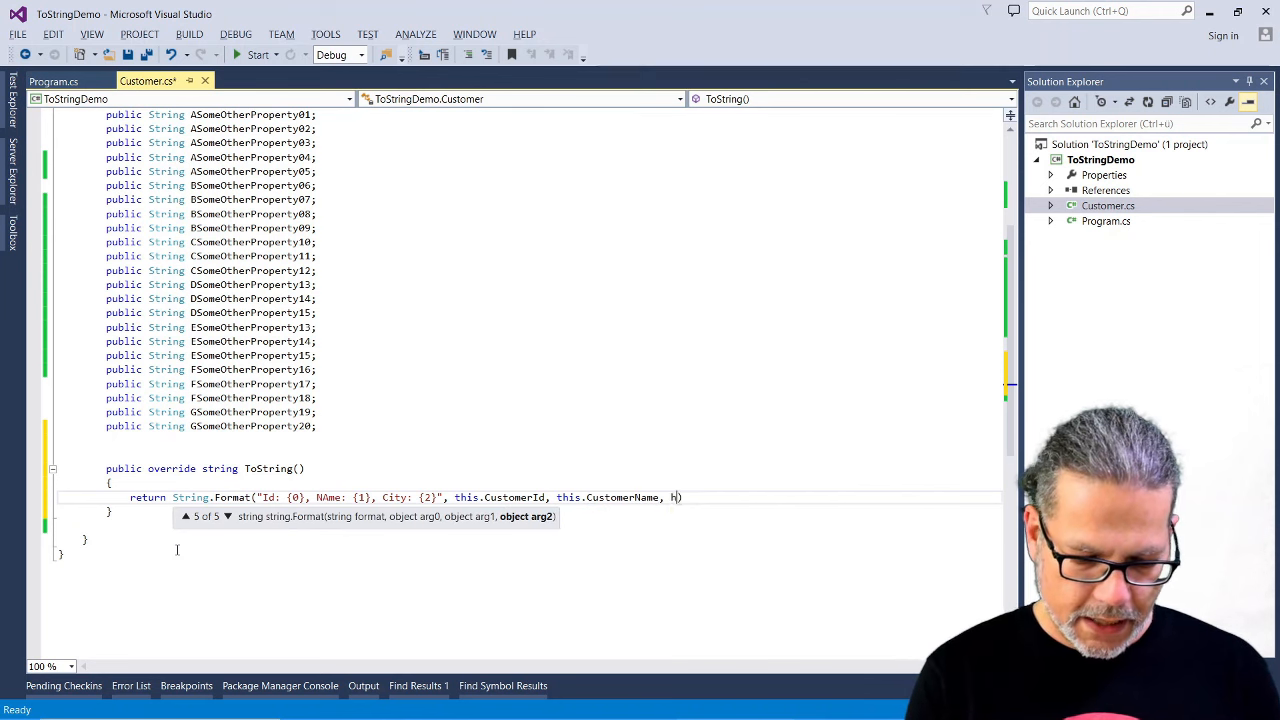
{"action": "type", "text": "thi"}
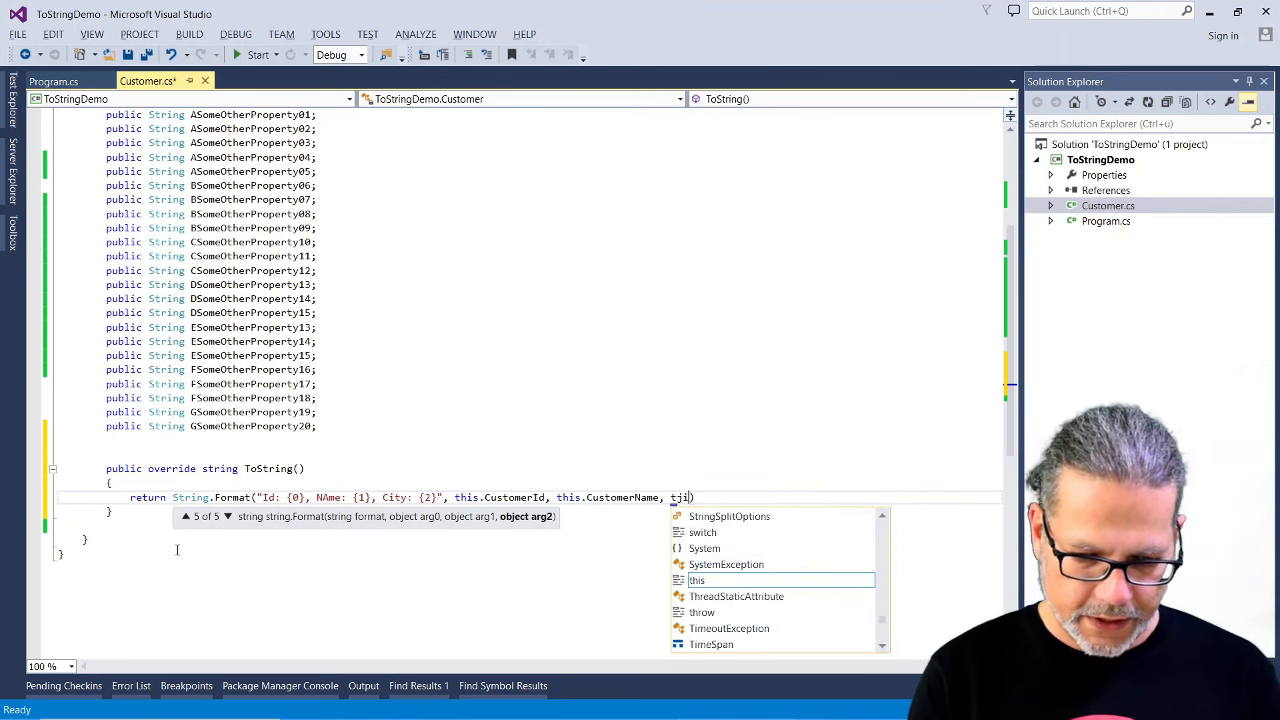
{"action": "type", "text": "."}
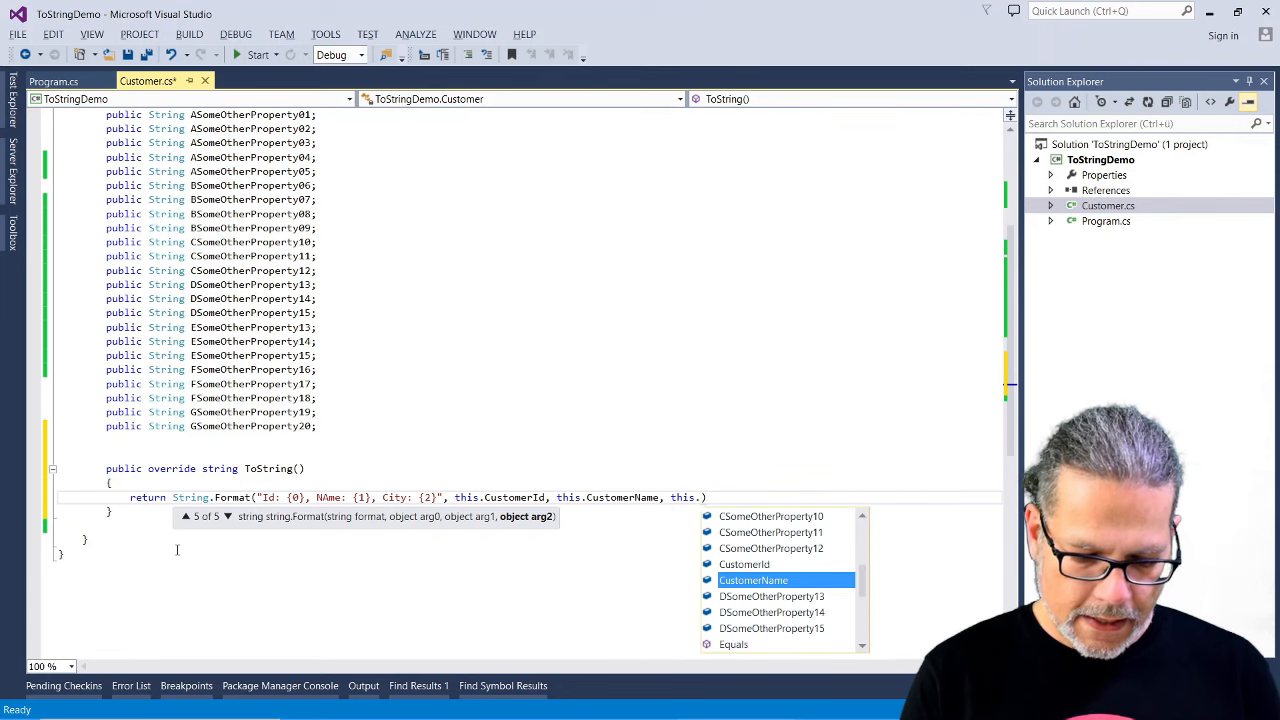
{"action": "type", "text": "po"}
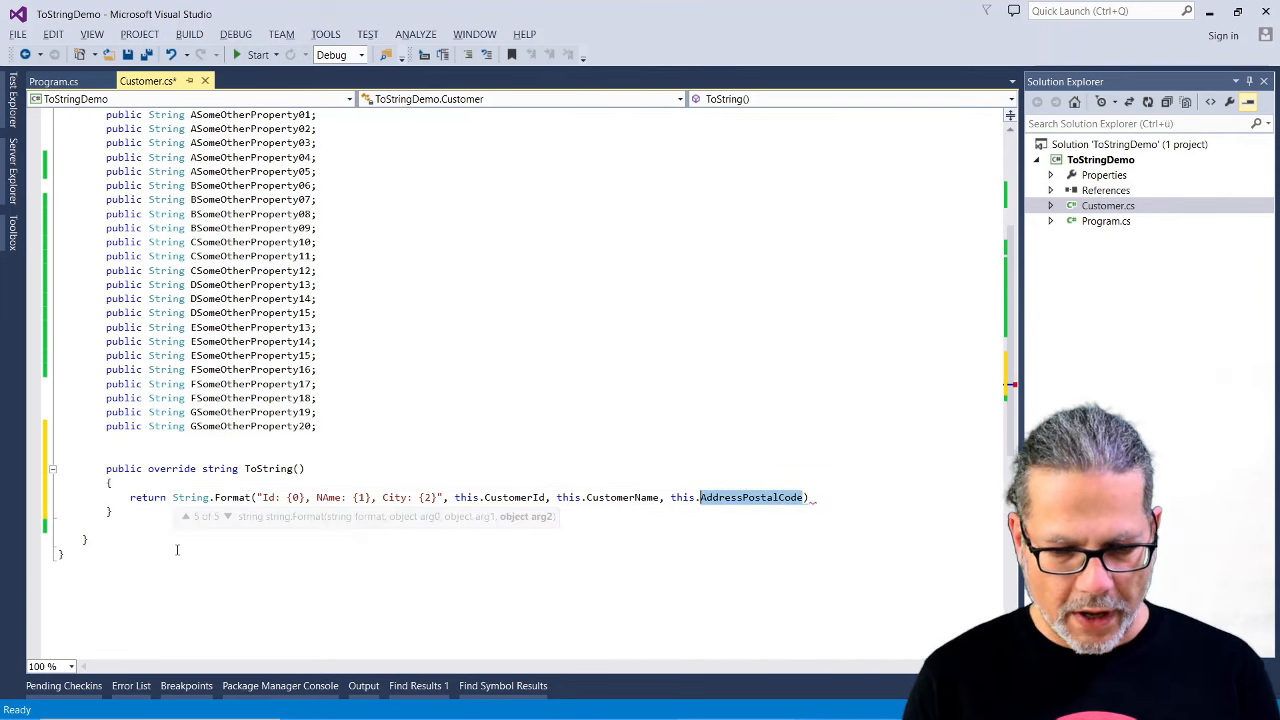
{"action": "type", "text": "Ad"}
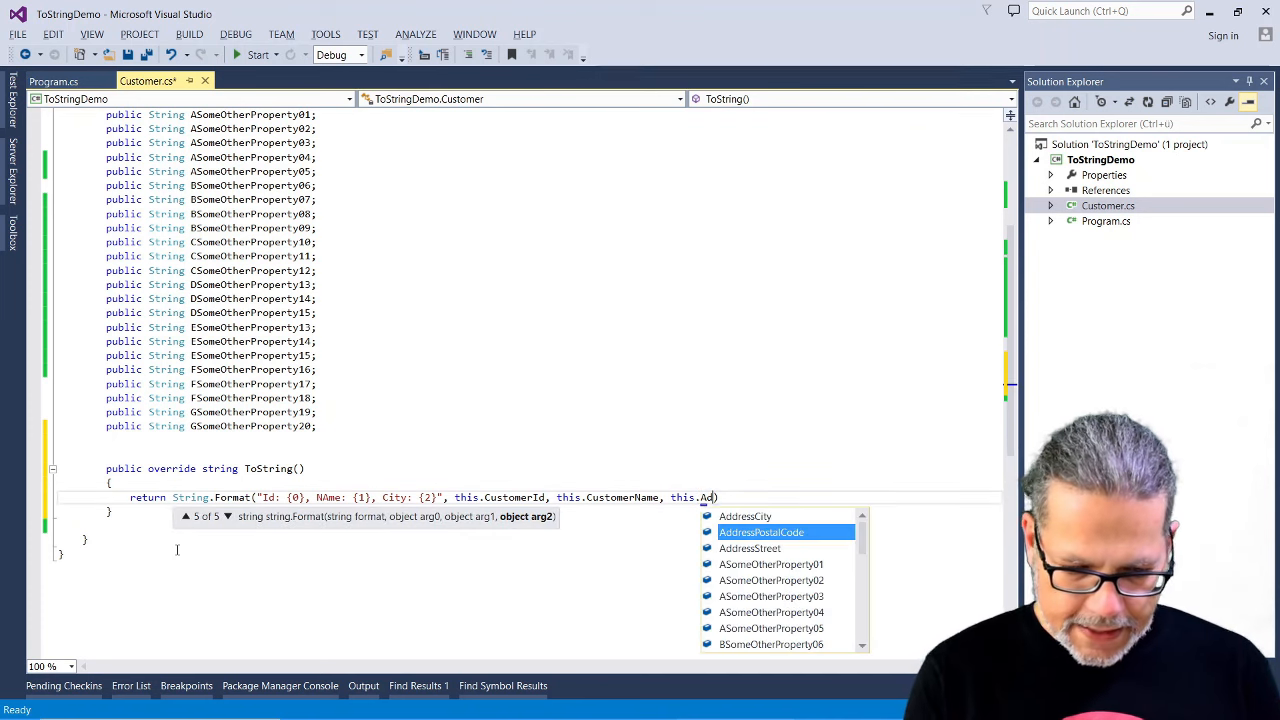
{"action": "left_click", "coordinate": [744, 516]}
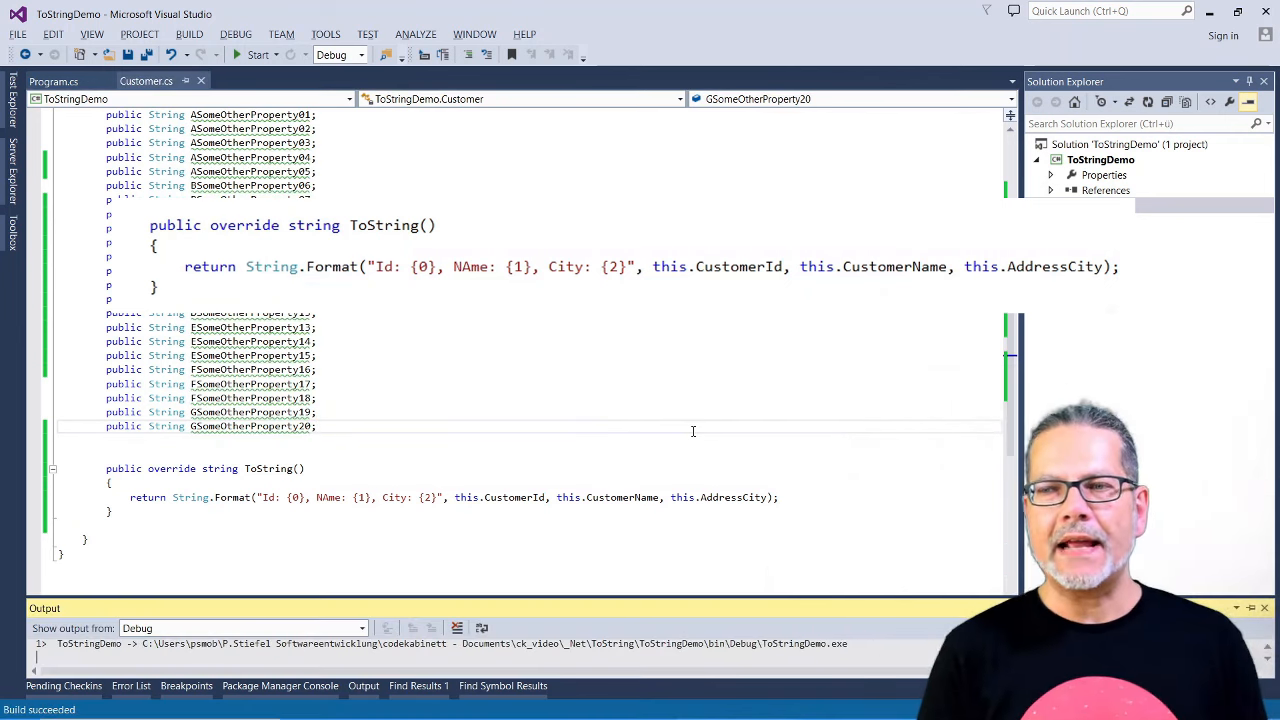
Run under the debugger so Autos shows cust as {Id: 1234, NAme: ACME Corp., City: Tinseltown}
{"action": "left_click", "coordinate": [256, 54]}
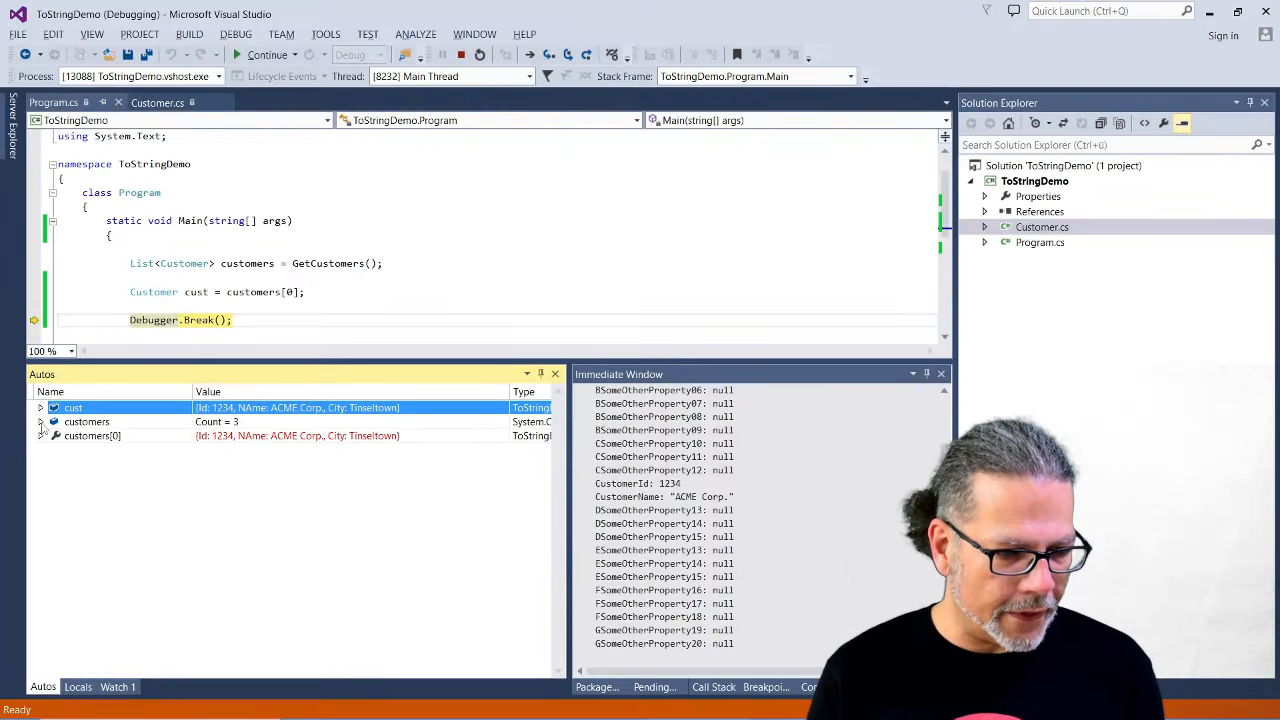
Expand customers in Autos to show all three formatted summaries, then enter cust in Immediate
{"action": "left_click", "coordinate": [40, 420]}
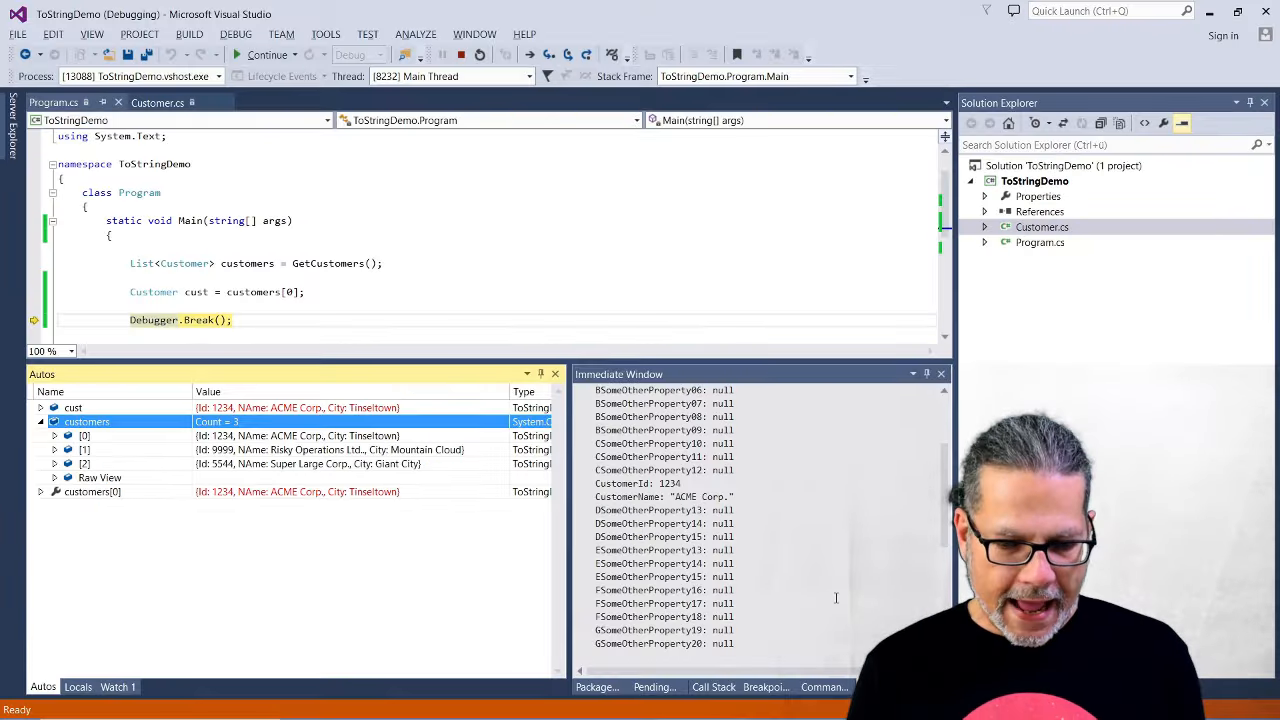
{"action": "type", "text": "cust"}
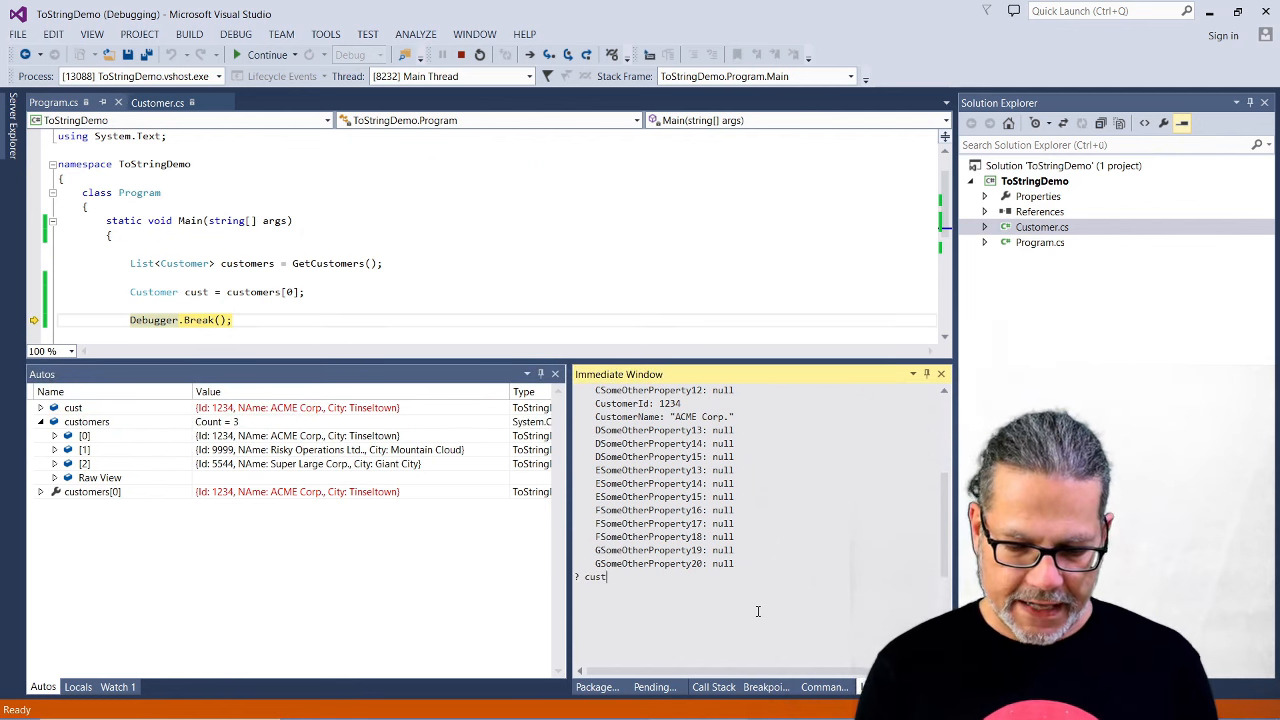